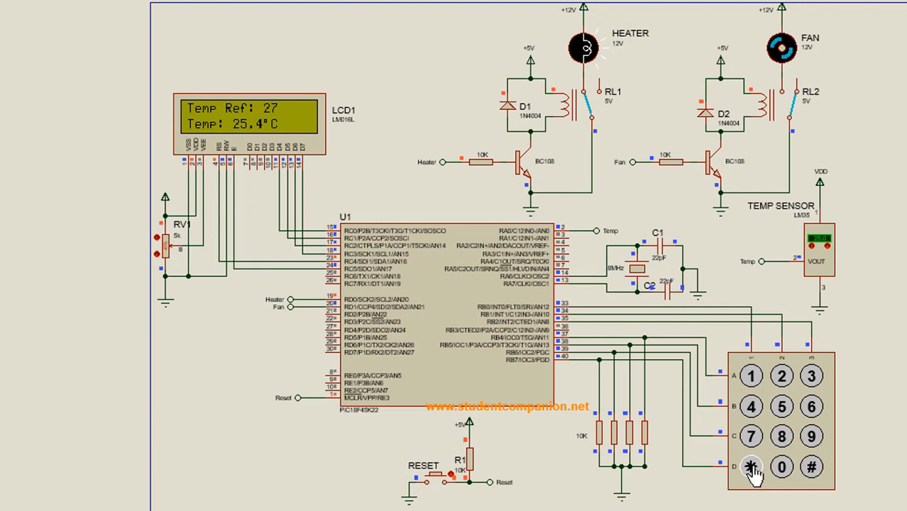
Enter the reference temperature with the '*' key on the simulated keypad
click(751, 467)
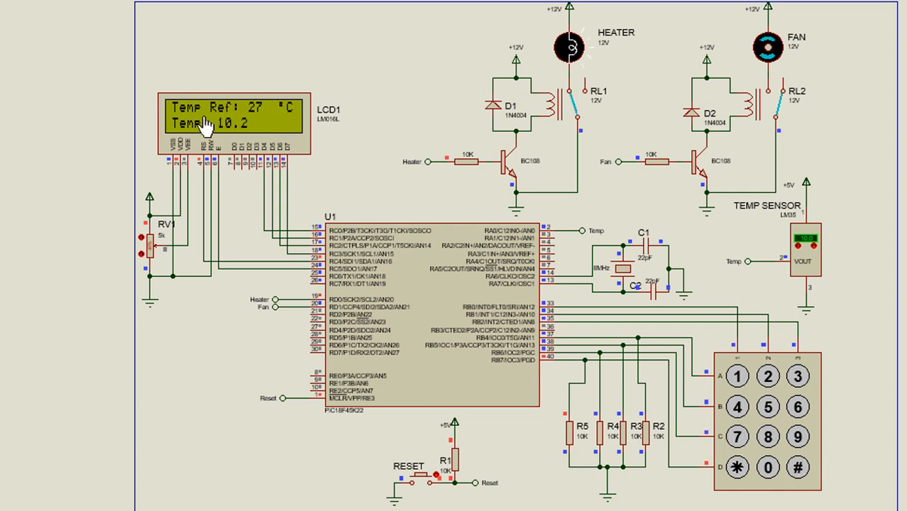
mouse_move(204, 135)
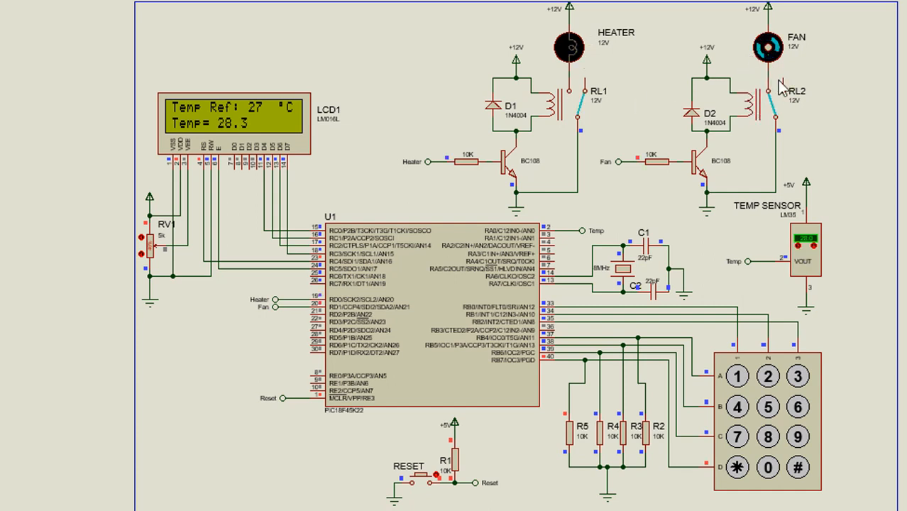
mouse_move(561, 71)
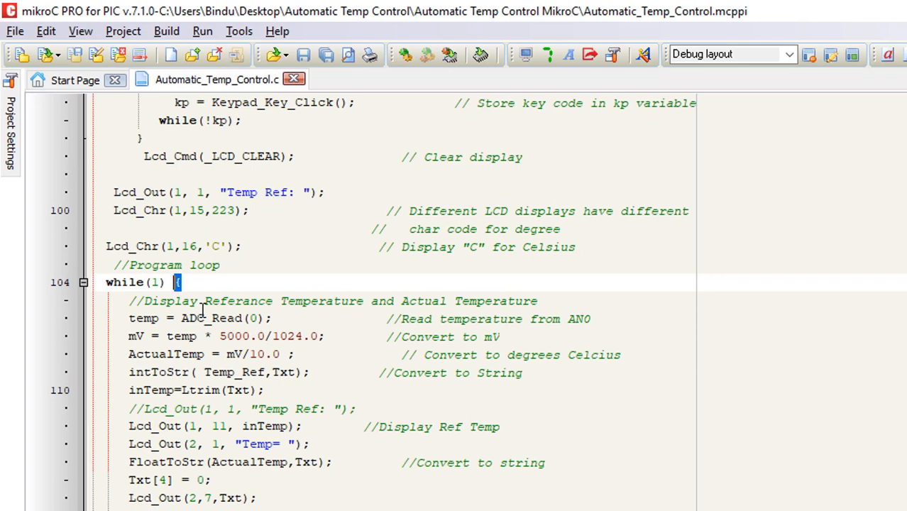
Add the '*' key check (Keypad_Key_Press, delay_ms(3000), goto START) to the while loop and confirm the START label
scroll(down, 3)
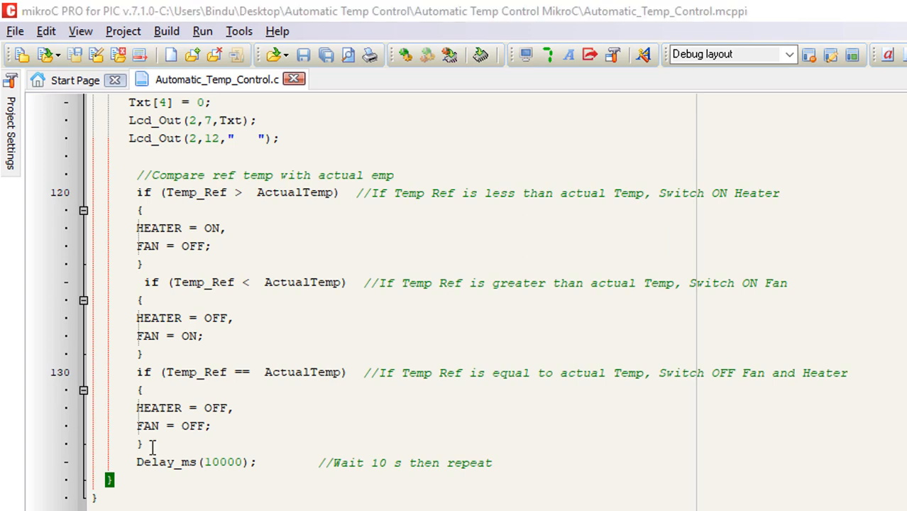
key(Return)
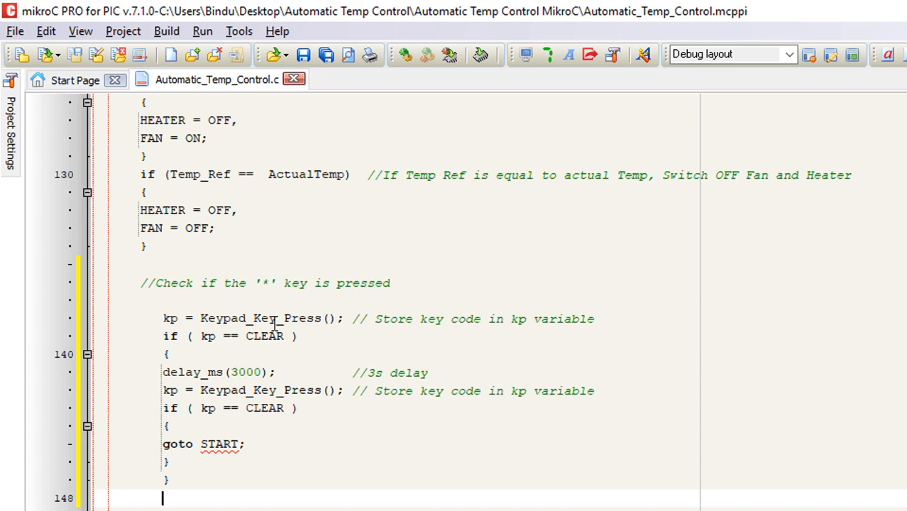
double_click(264, 337)
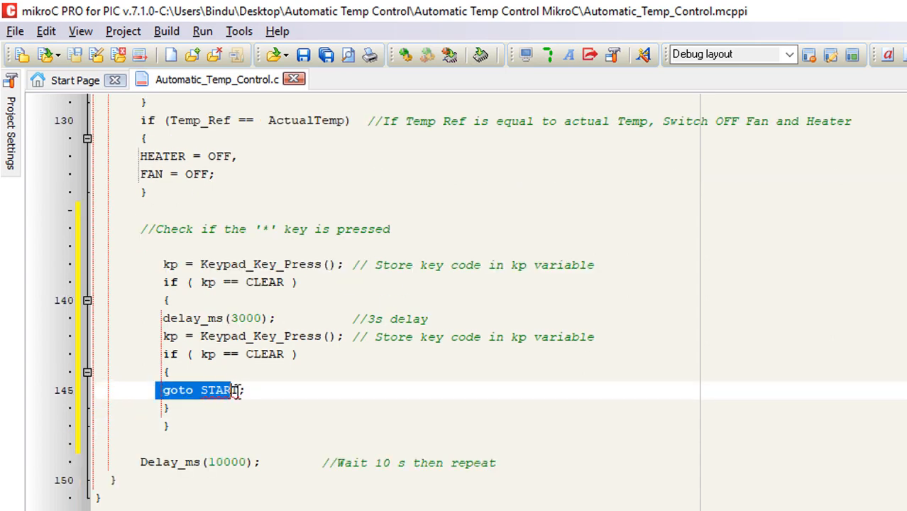
scroll(up, 3)
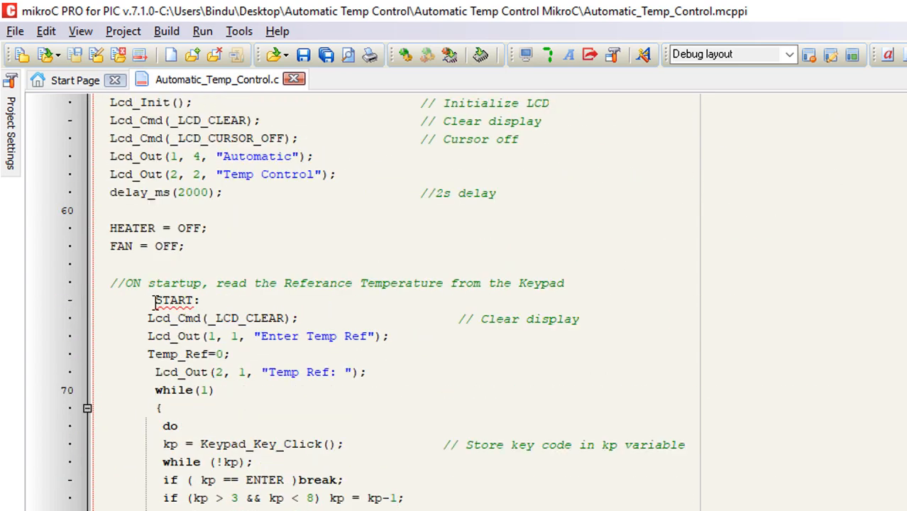
double_click(174, 301)
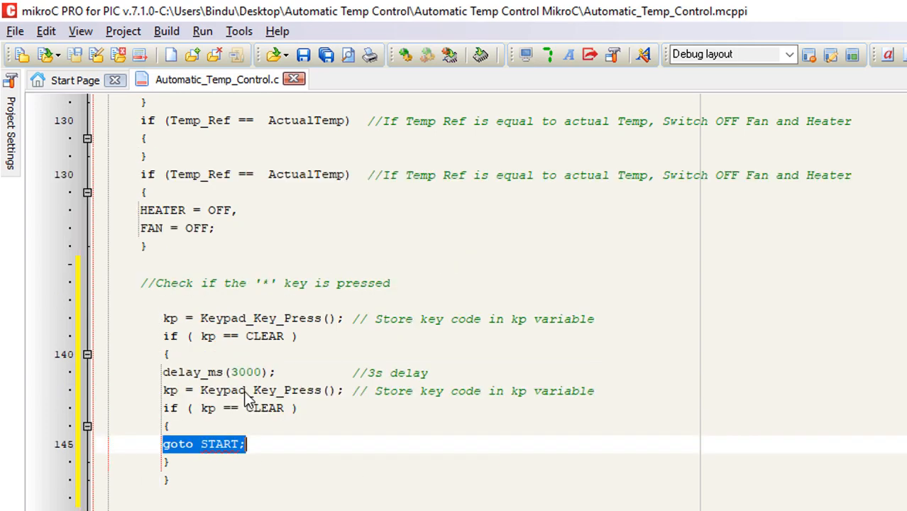
scroll(up, 3)
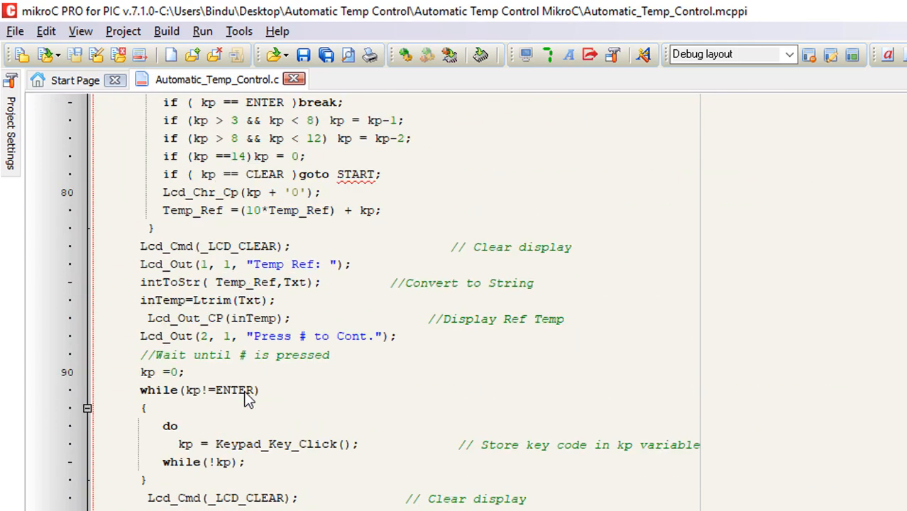
scroll(up, 3)
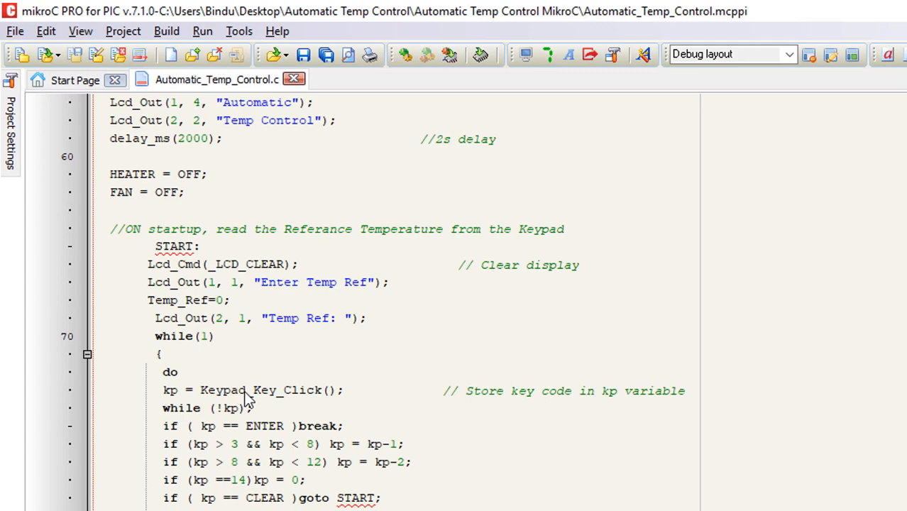
scroll(up, 3)
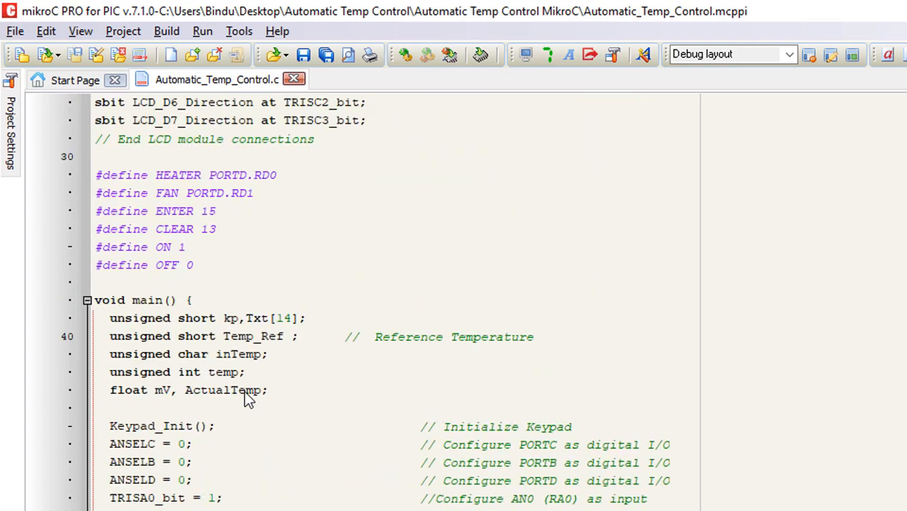
scroll(down, 3)
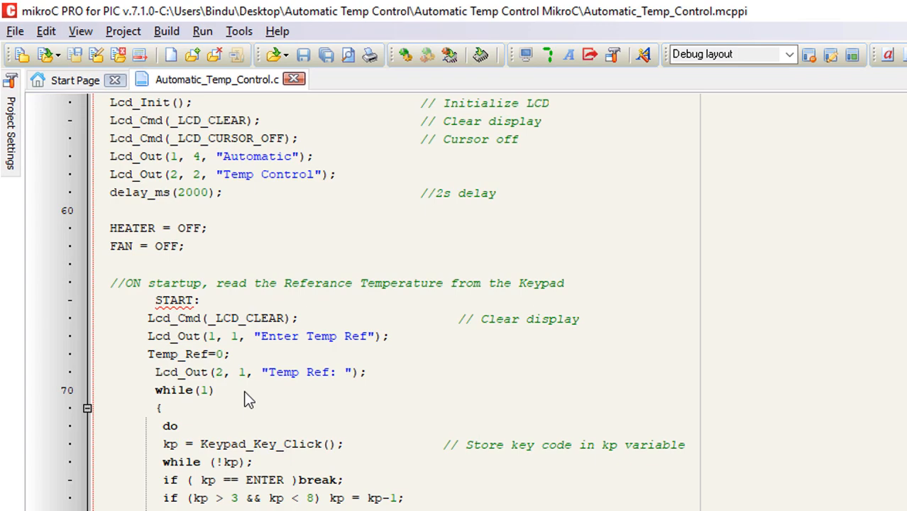
Remove the Delay_ms(10000) line at the end of the while loop
scroll(down, 3)
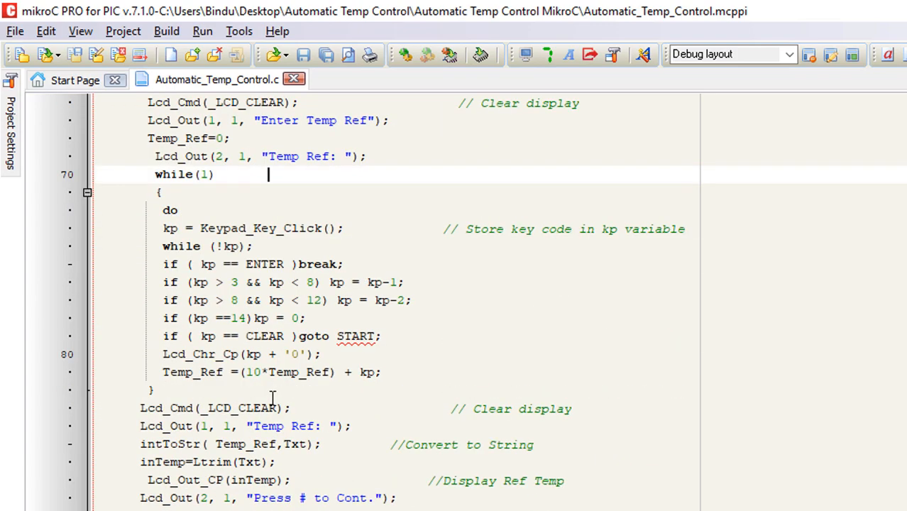
scroll(down, 3)
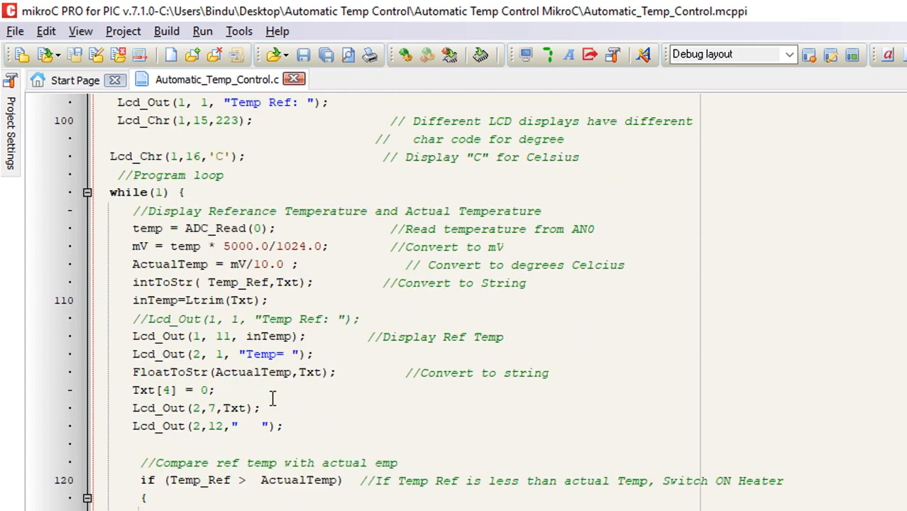
scroll(down, 3)
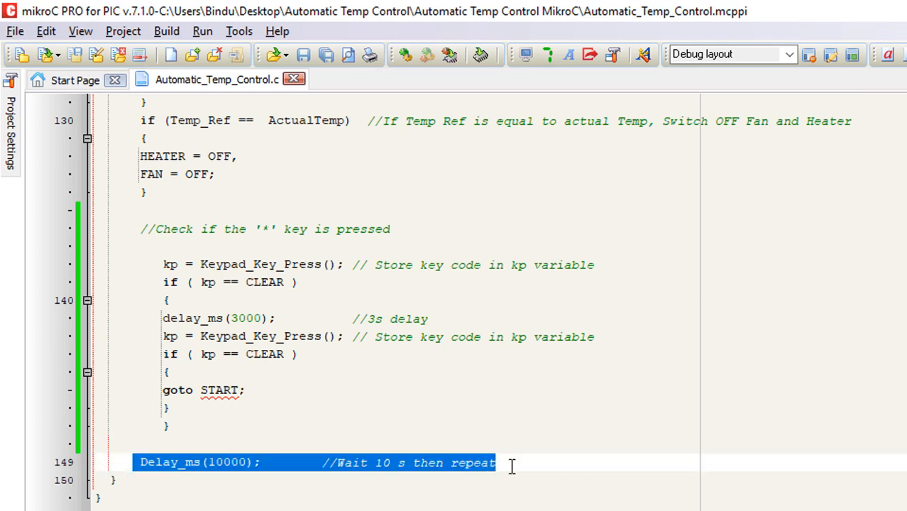
key(Delete)
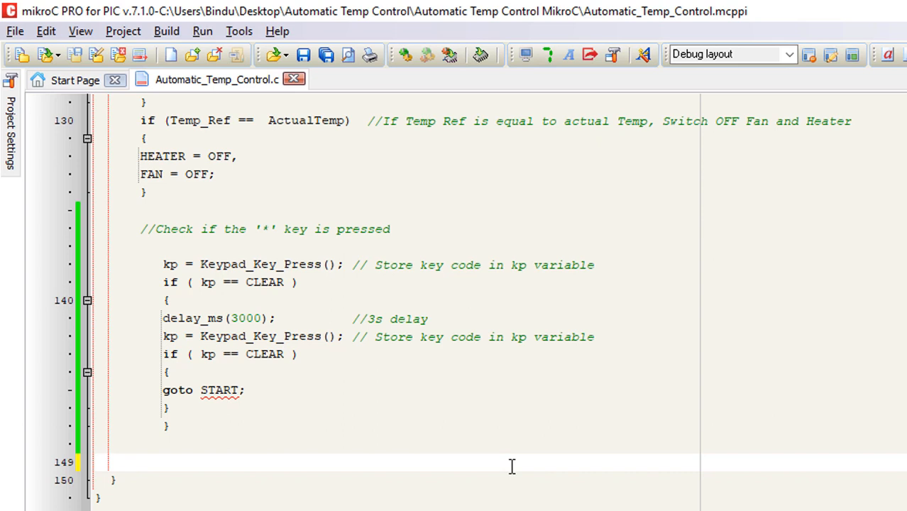
click(131, 462)
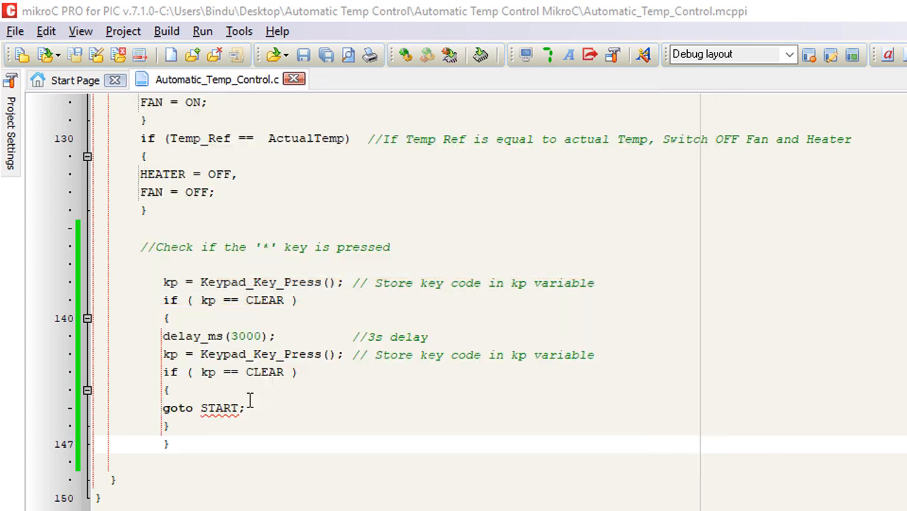
Insert the code reading Temp_Ref from EEPROM address 0x02 and declare Temp_Ref as int
scroll(up, 3)
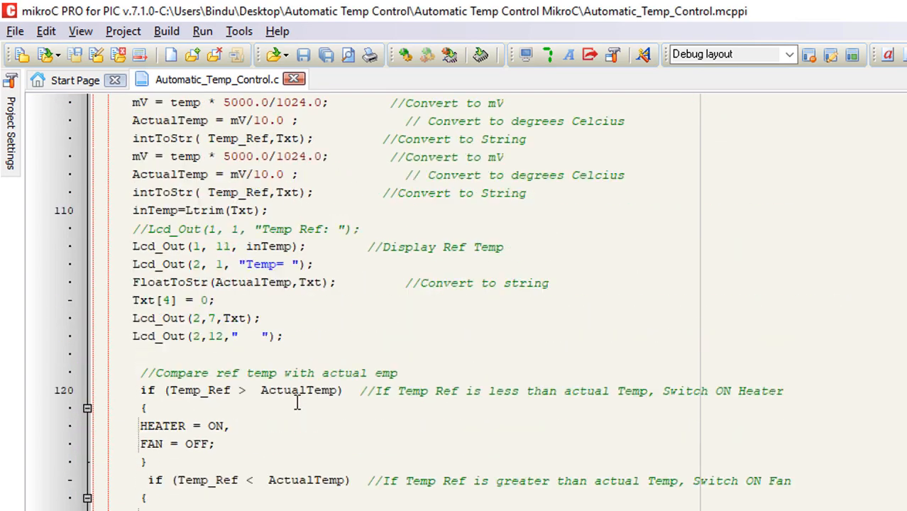
scroll(up, 3)
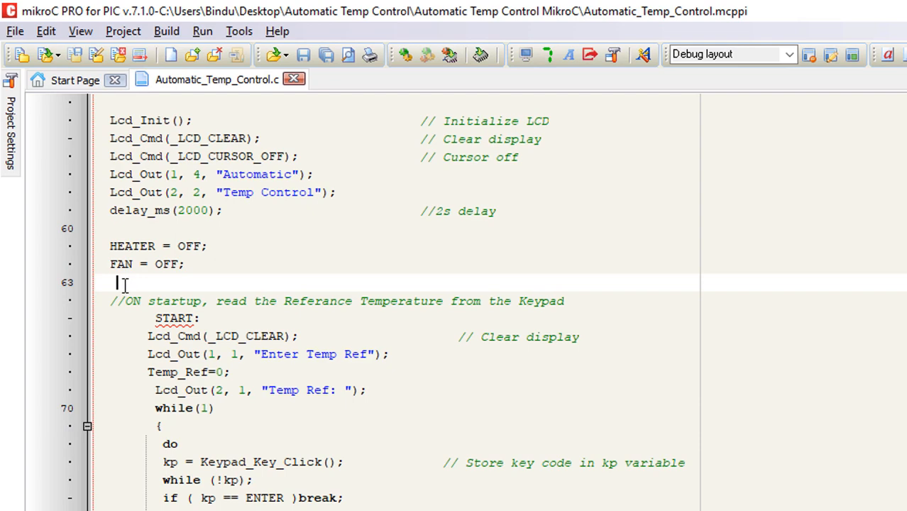
key(Return)
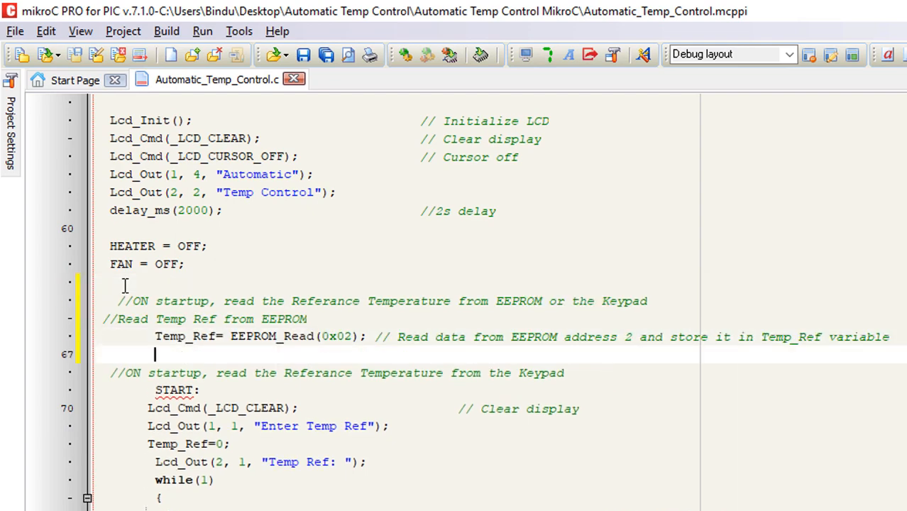
mouse_move(395, 255)
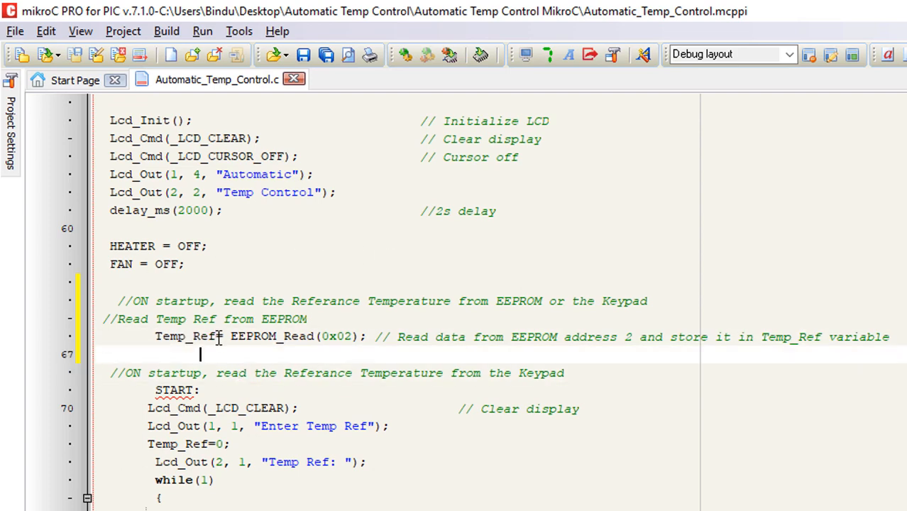
double_click(191, 337)
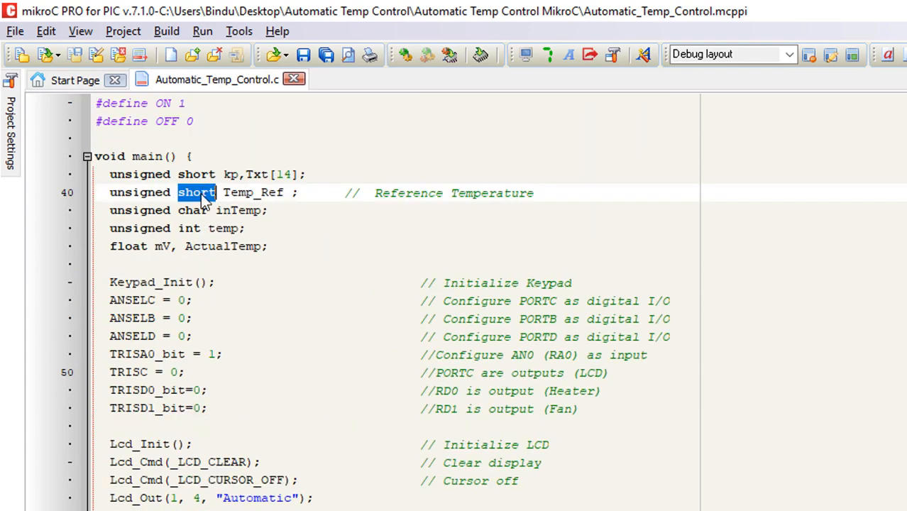
text(int)
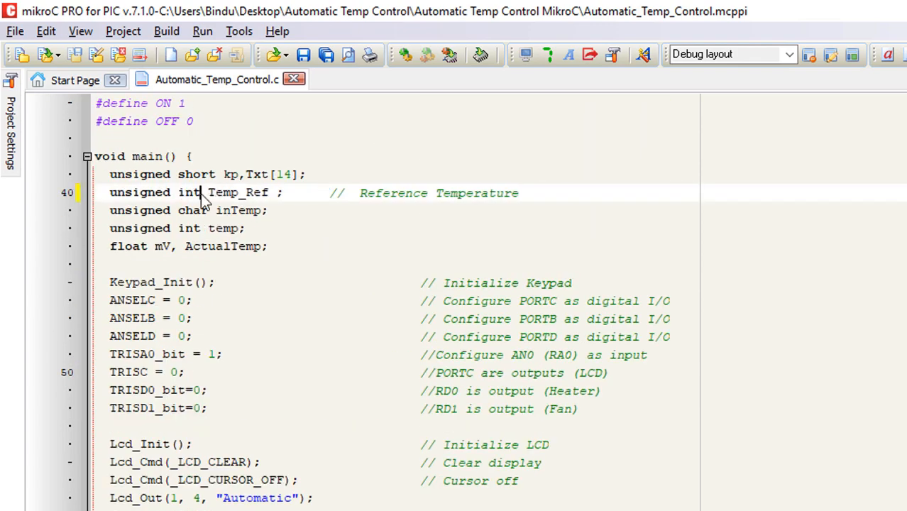
scroll(down, 3)
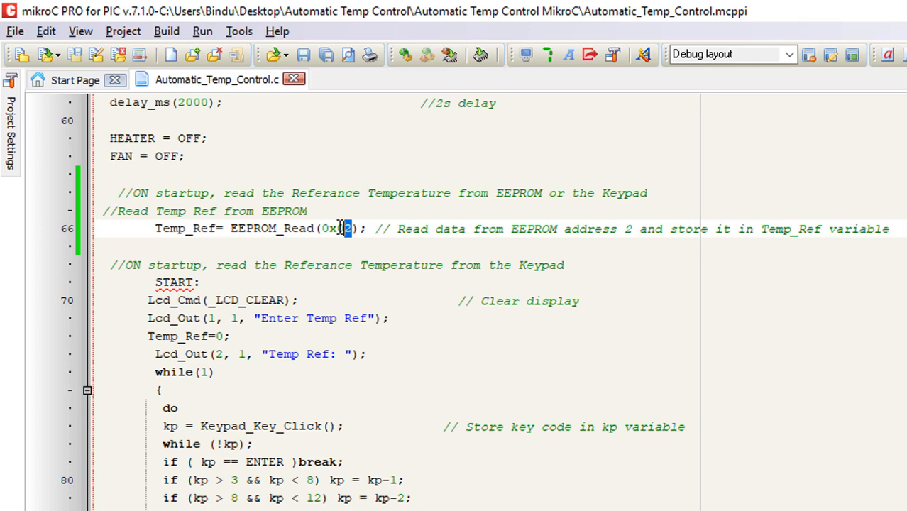
double_click(335, 227)
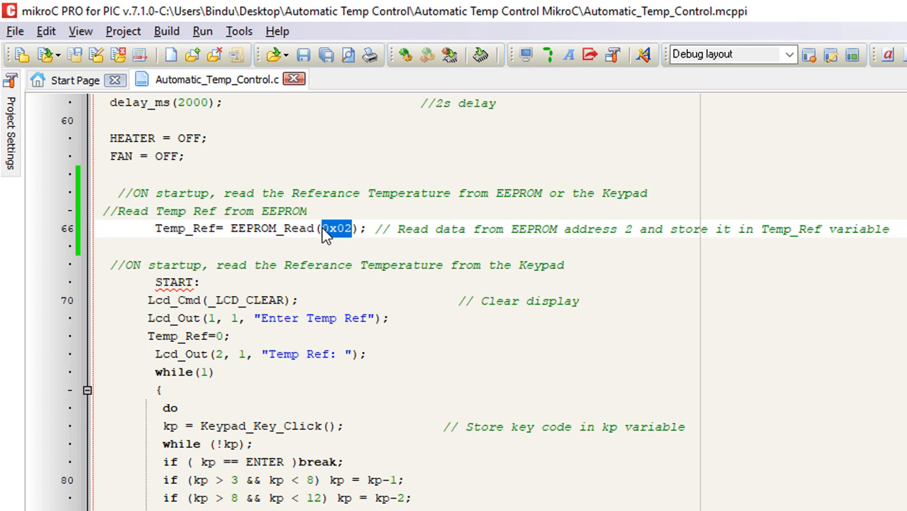
Add if ((Temp_Ref > 0) & (Temp_Ref < 100)) goto START_PROGRAM with an else branch before keypad entry
double_click(192, 229)
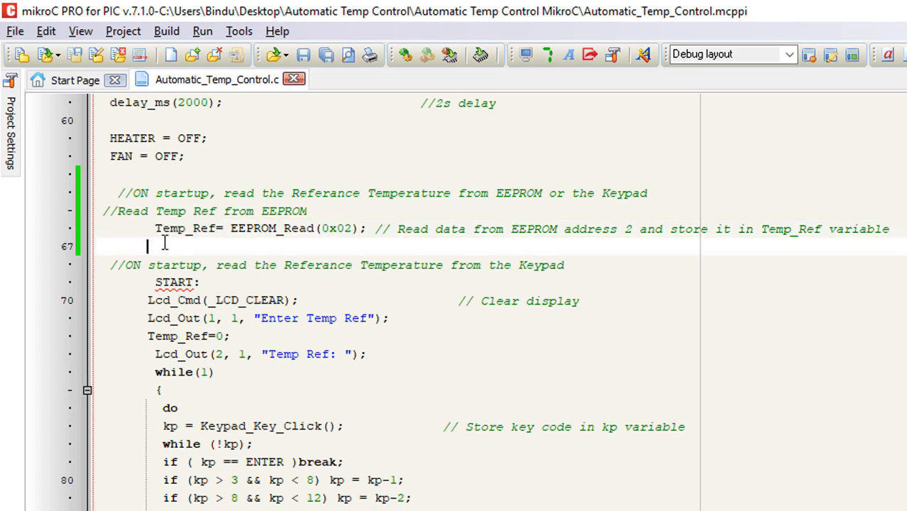
text(if ((Temp_Ref > 0) & (Temp_Ref < 100)))
text({)
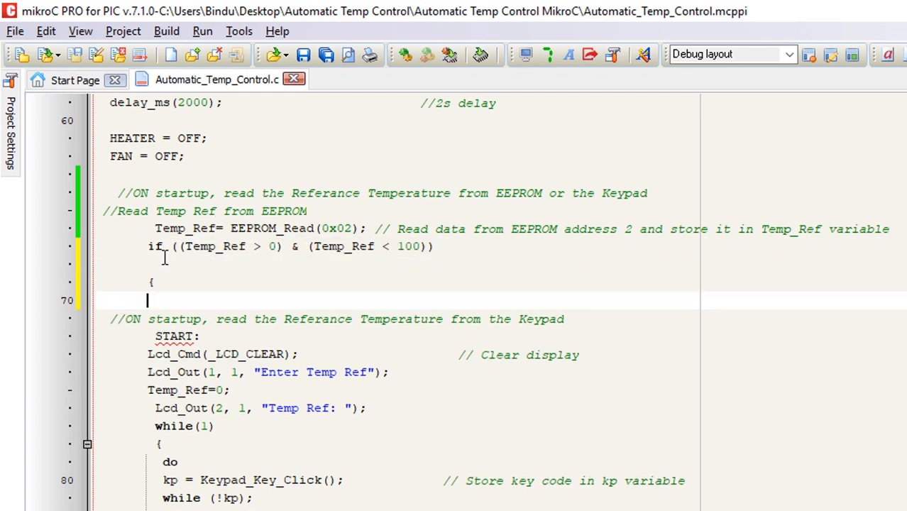
text(})
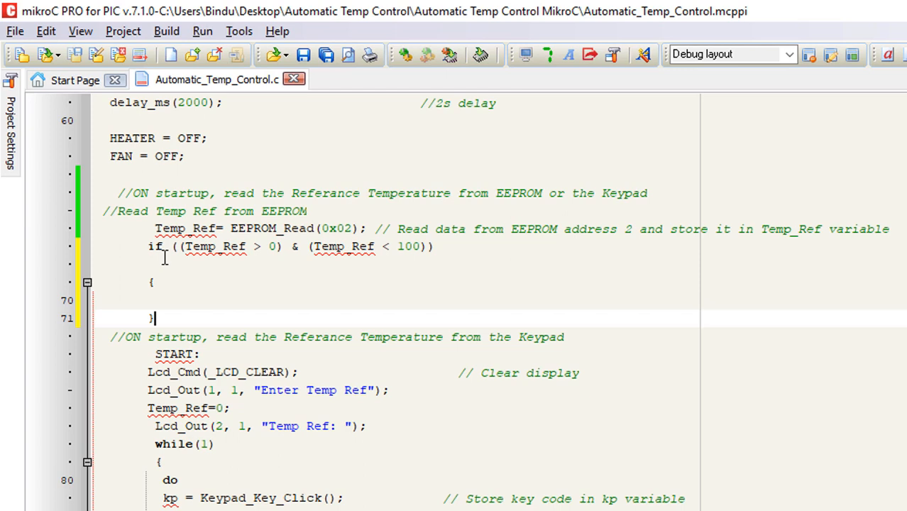
text(do)
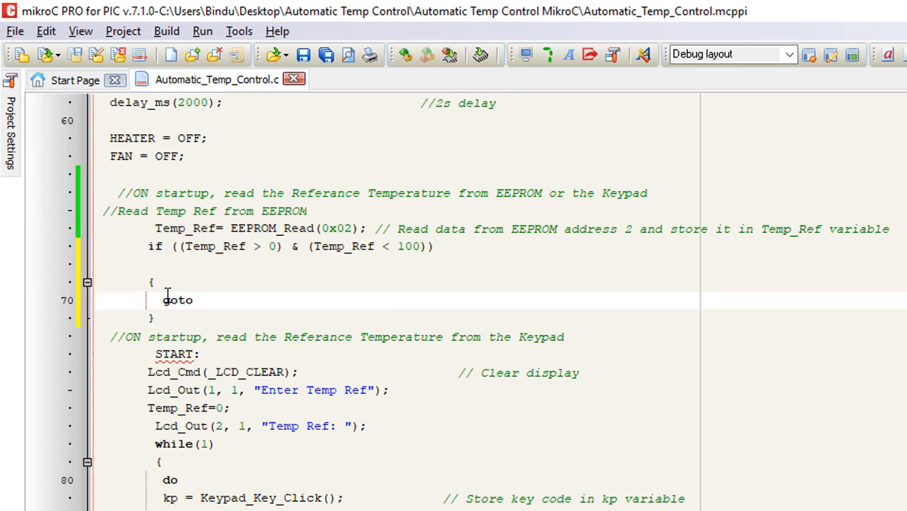
text(START)
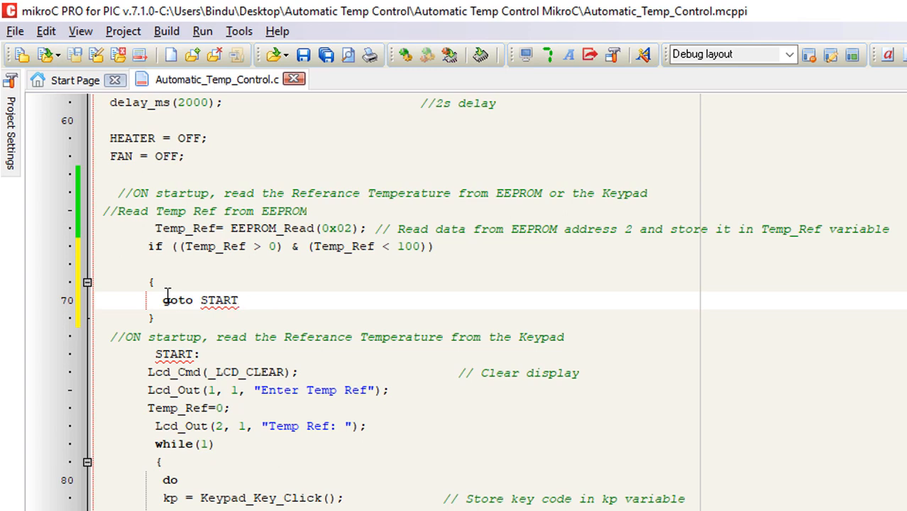
text(_PROGRAM)
text(else)
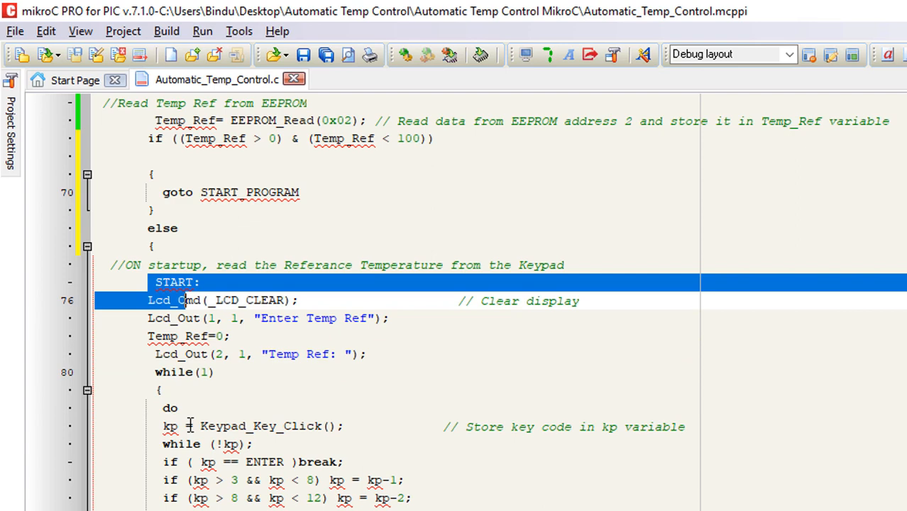
Add the START_PROGRAM: label after the keypad entry loop
scroll(down, 3)
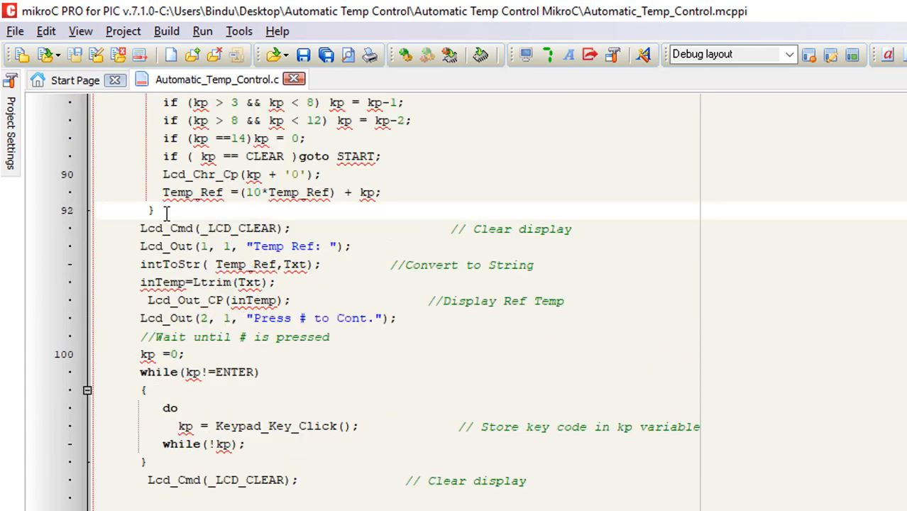
scroll(down, 3)
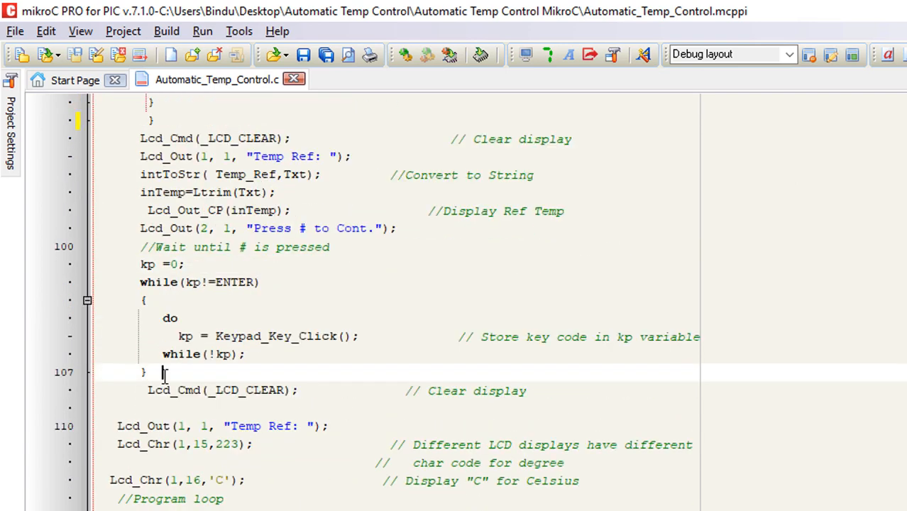
text(START_PROGRAM:)
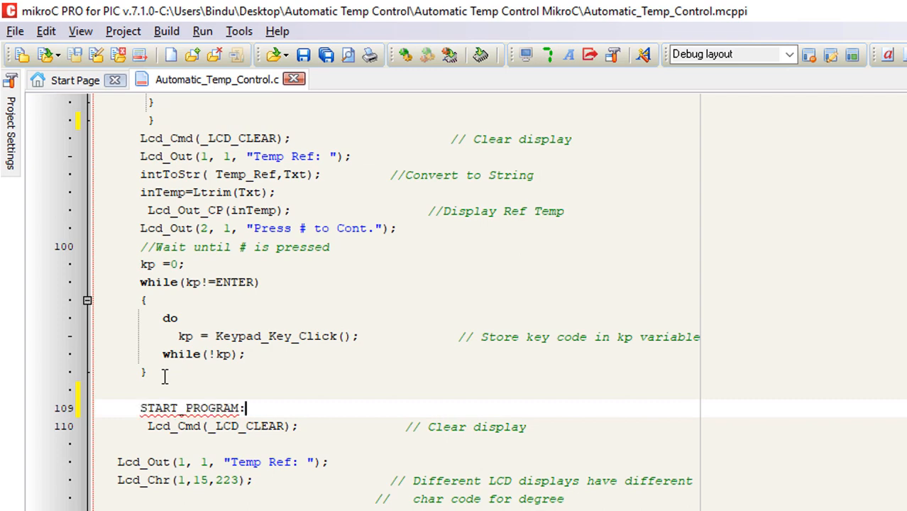
scroll(up, 3)
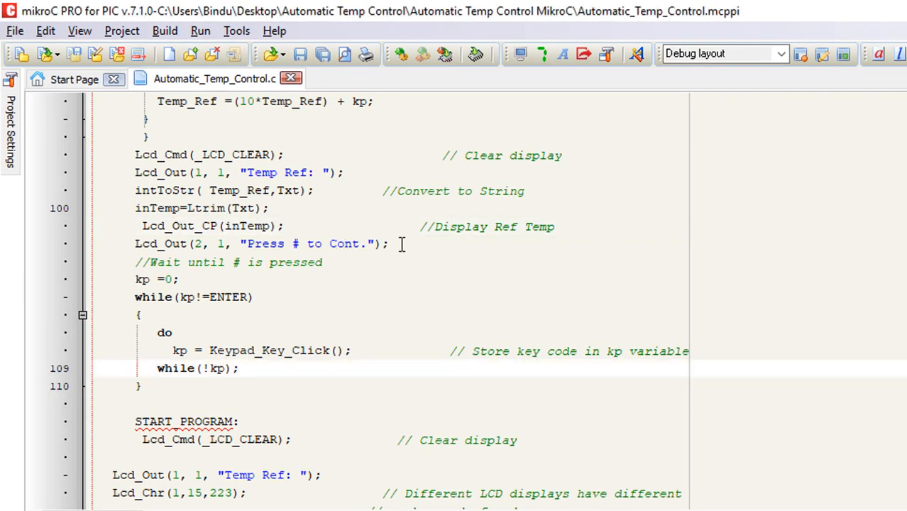
Insert EEPROM_Write(0x02,Temp_Ref); with a comment after the reference display
key(Return)
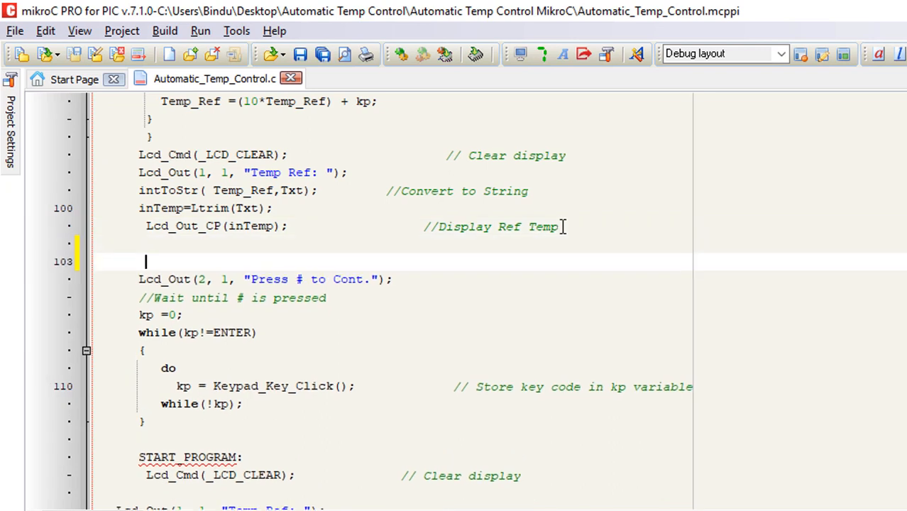
text(EEPROM_Write(0x02,Temp_Ref); // Write Temp_Ref at address 2 of EEPROM)
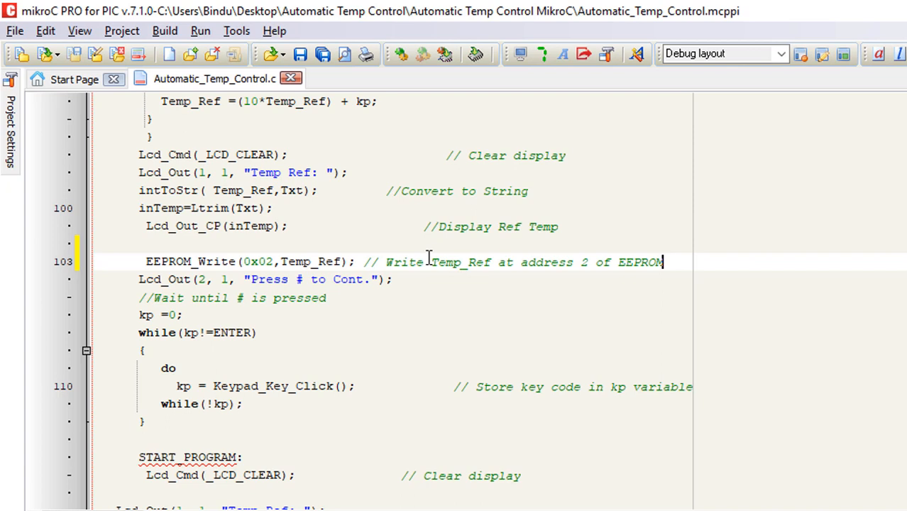
key(Return)
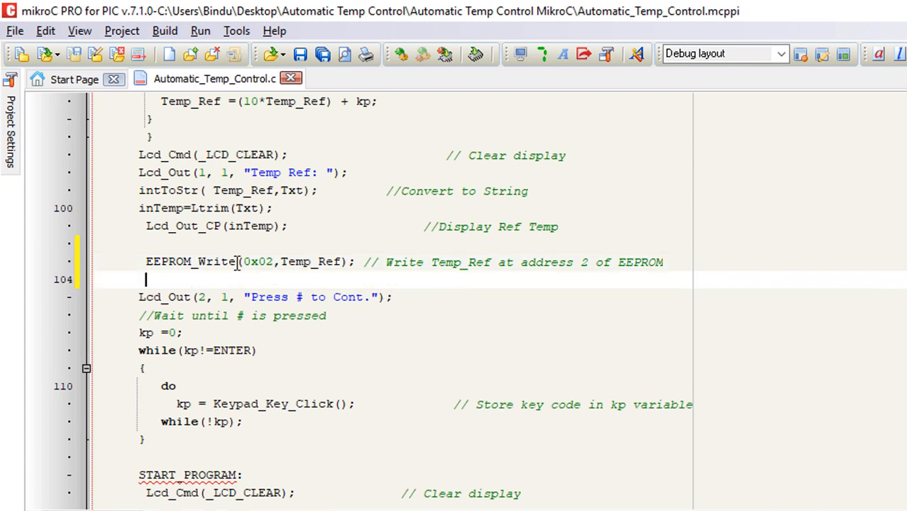
double_click(313, 261)
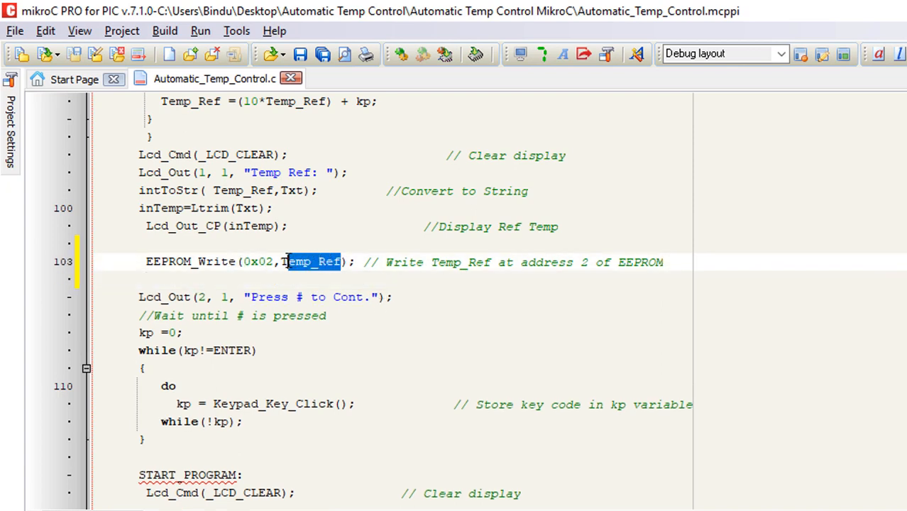
double_click(258, 262)
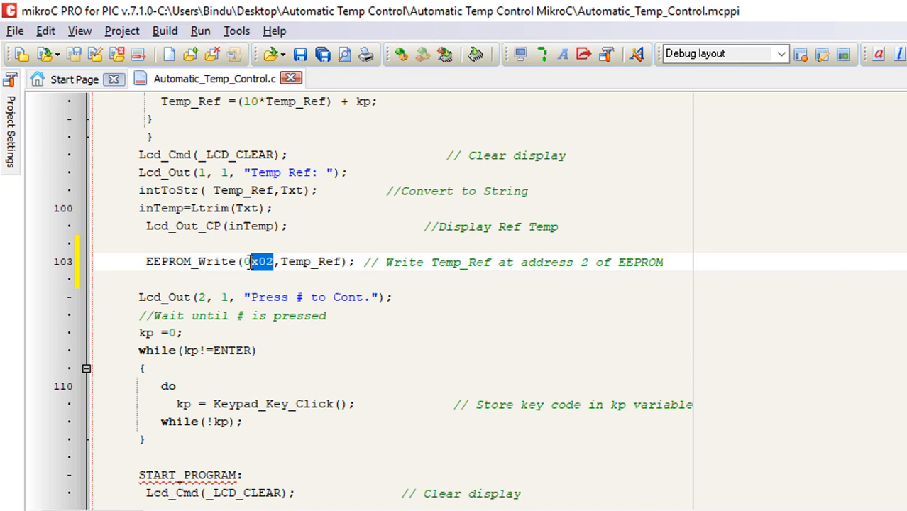
scroll(down, 3)
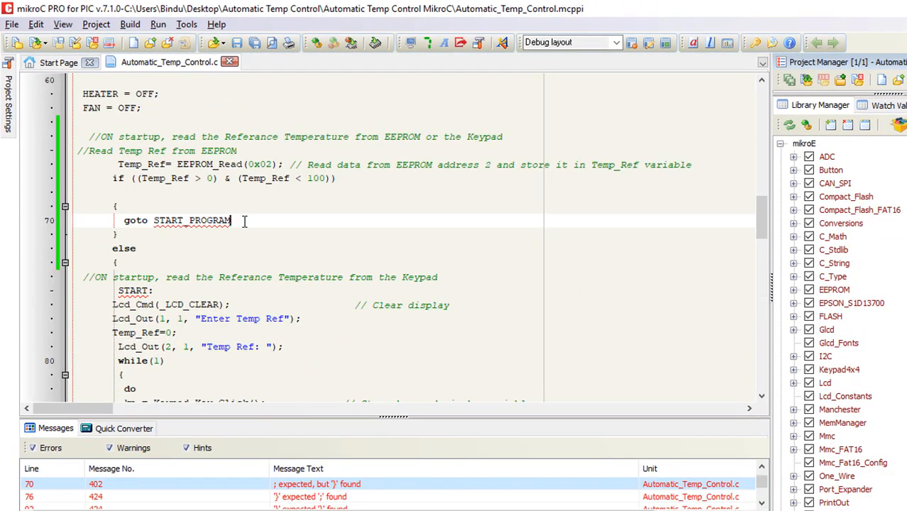
text(;)
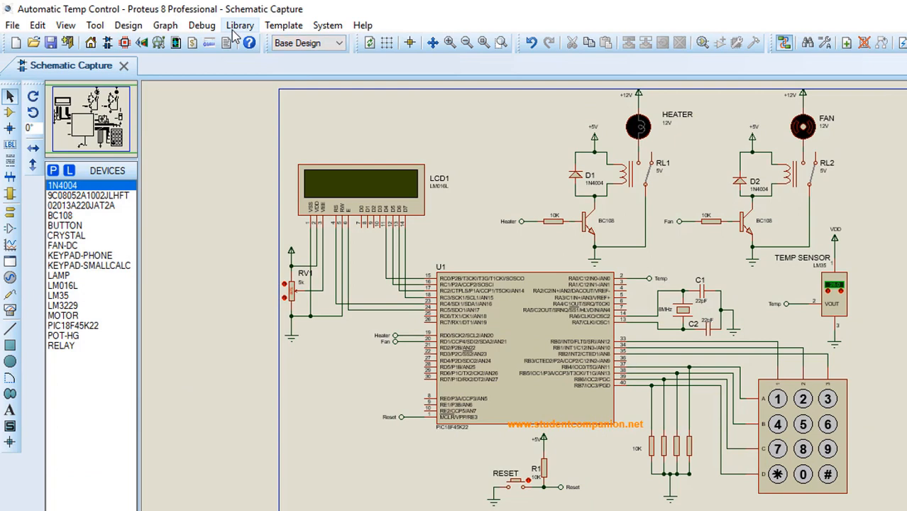
Reset the simulator's persistent model data (EEPROM) via Debug and confirm Yes
click(202, 26)
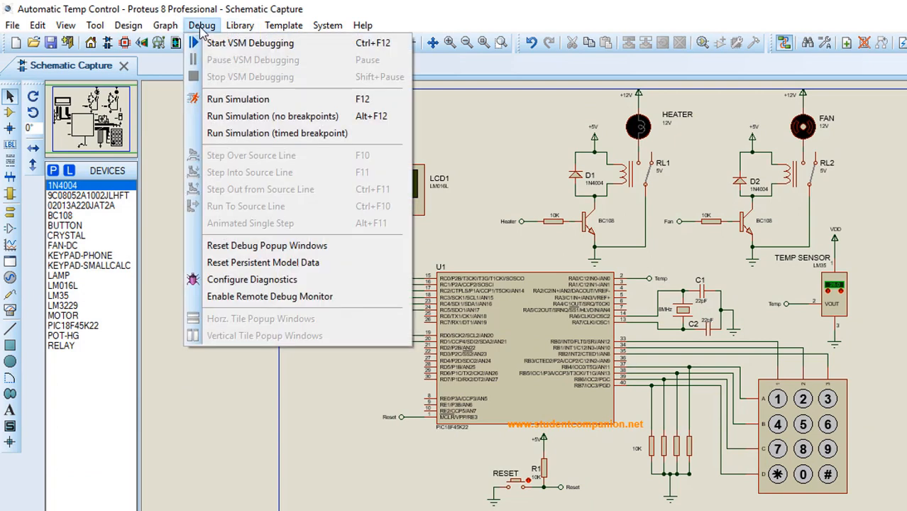
mouse_move(258, 263)
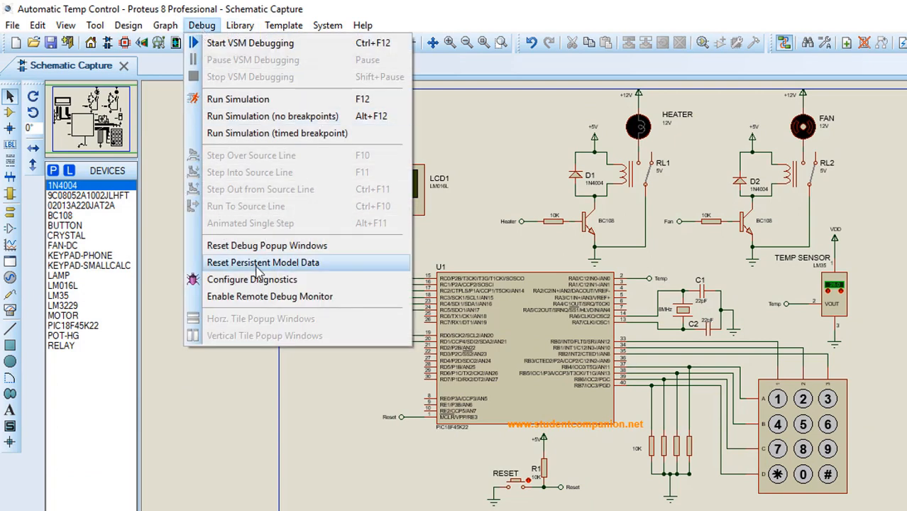
click(263, 261)
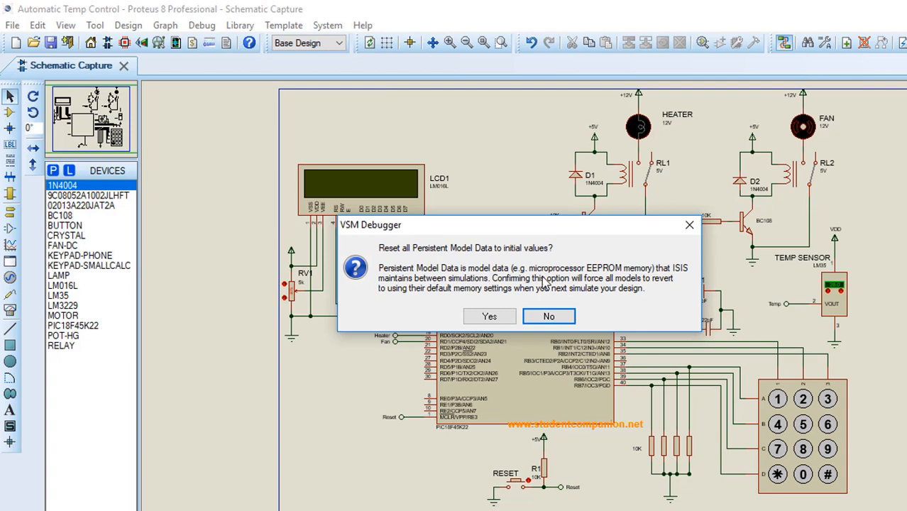
mouse_move(637, 281)
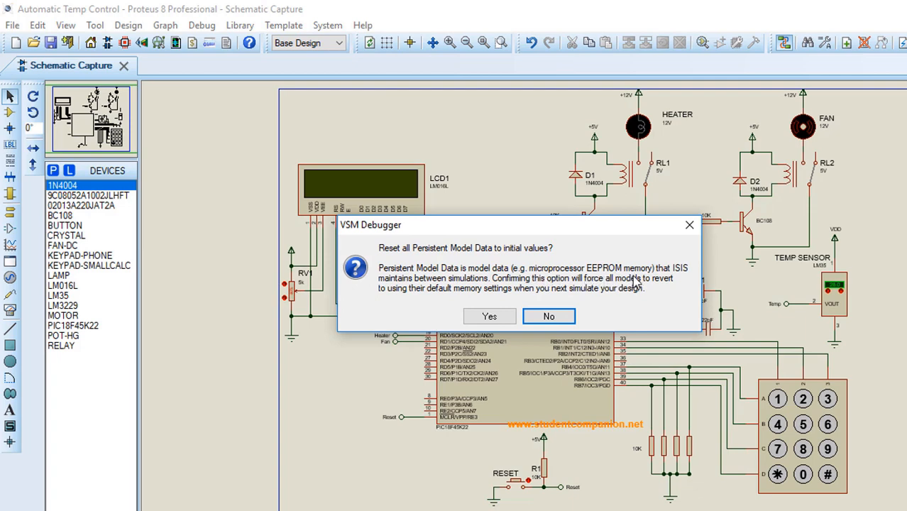
mouse_move(417, 296)
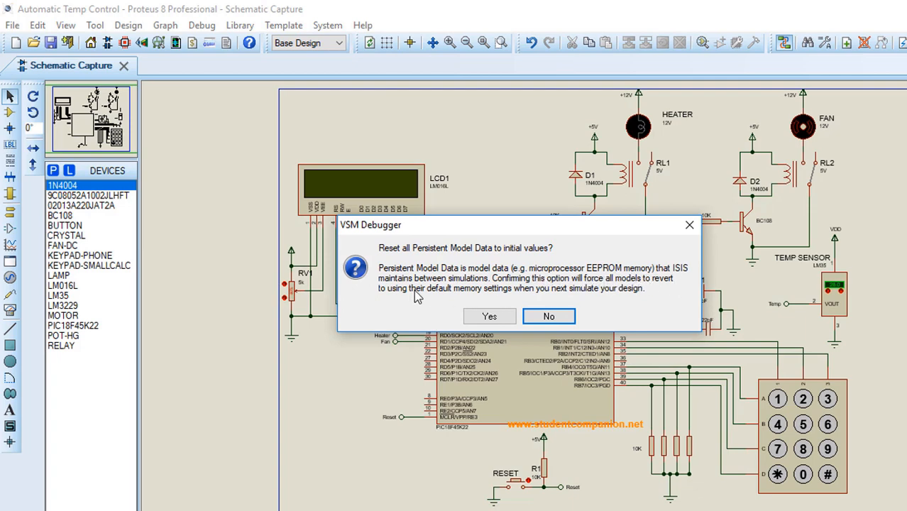
mouse_move(510, 287)
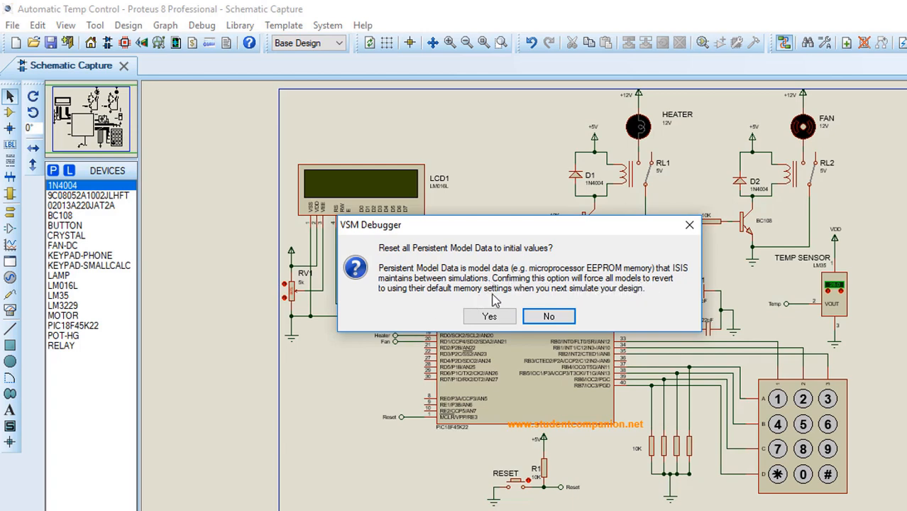
mouse_move(528, 284)
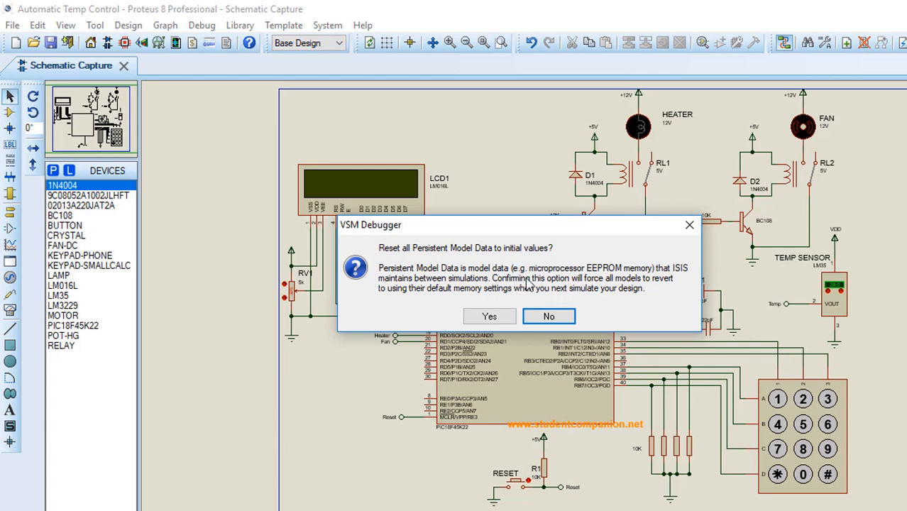
mouse_move(582, 282)
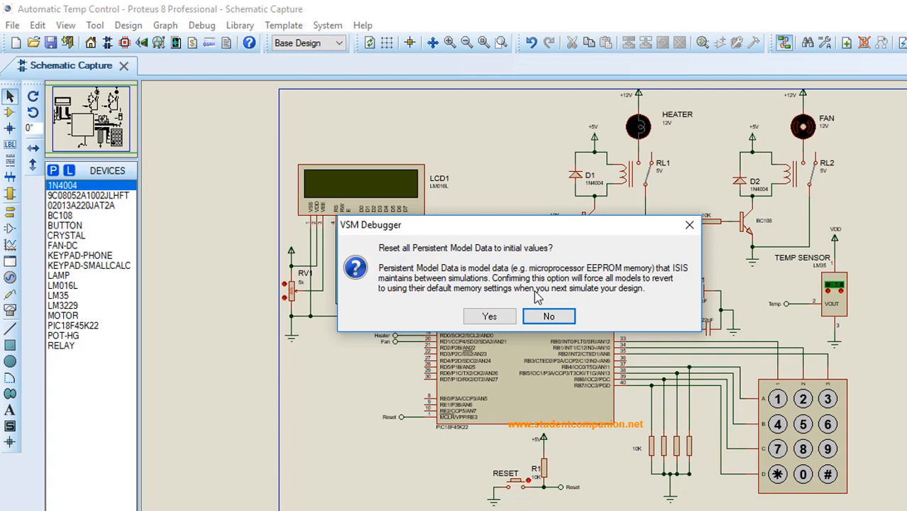
click(548, 315)
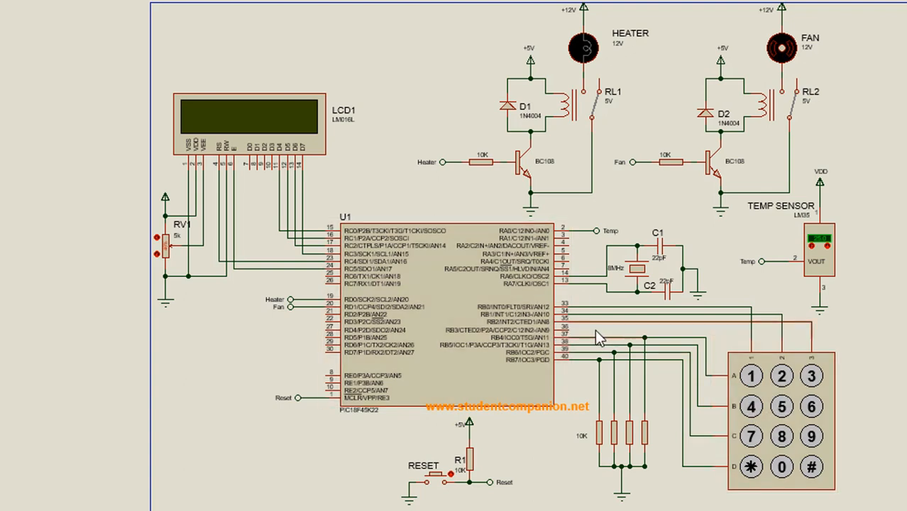
mouse_move(582, 345)
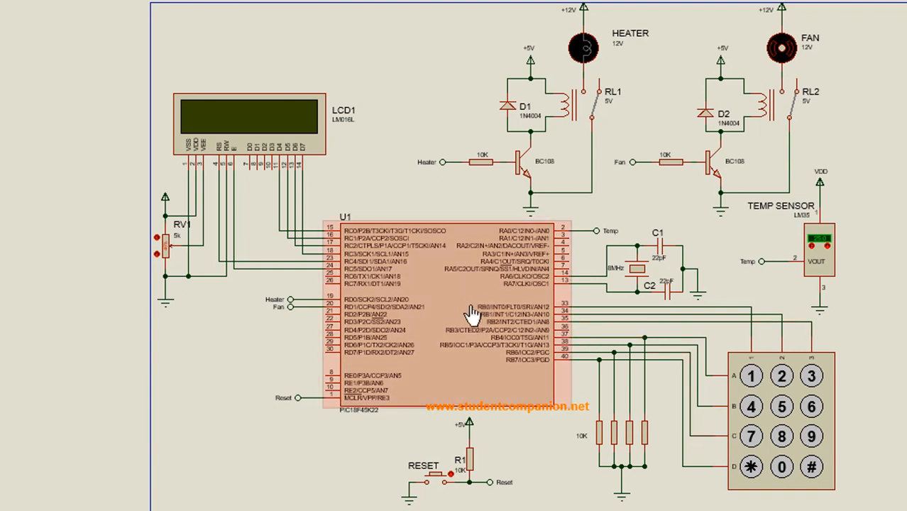
mouse_move(674, 294)
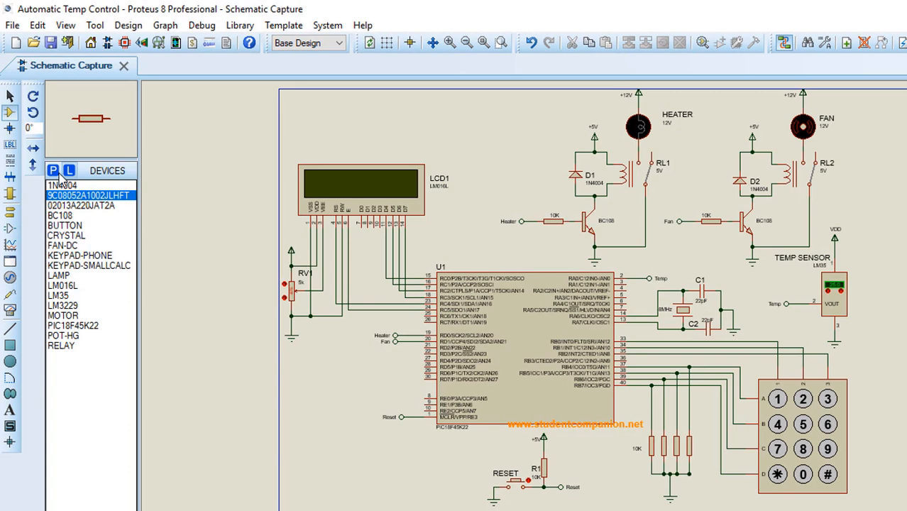
click(10, 111)
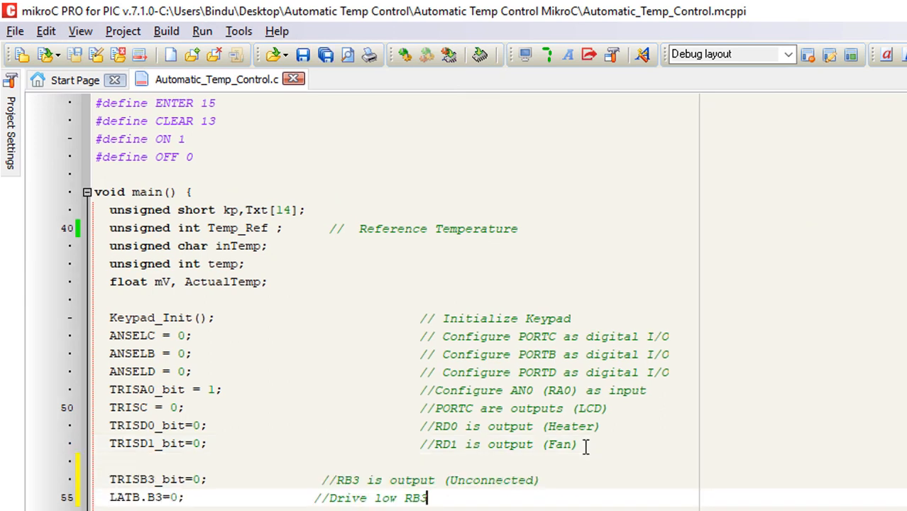
Add TRISB3_bit=0; and LATB.B3=0; after the TRISD1_bit line in main()
double_click(163, 480)
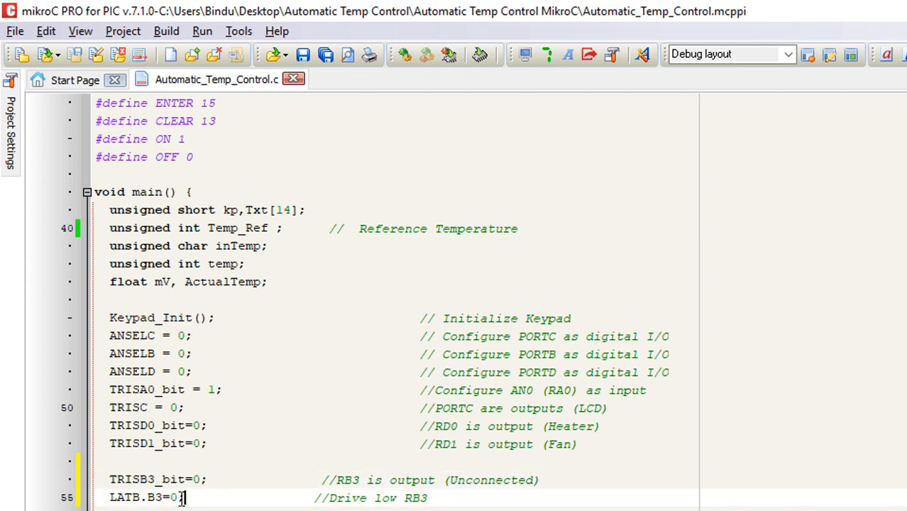
double_click(146, 497)
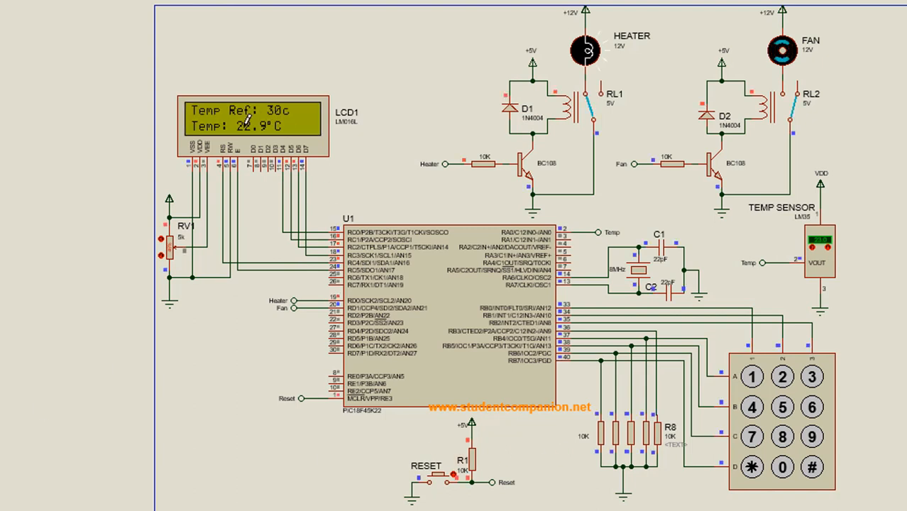
mouse_move(295, 130)
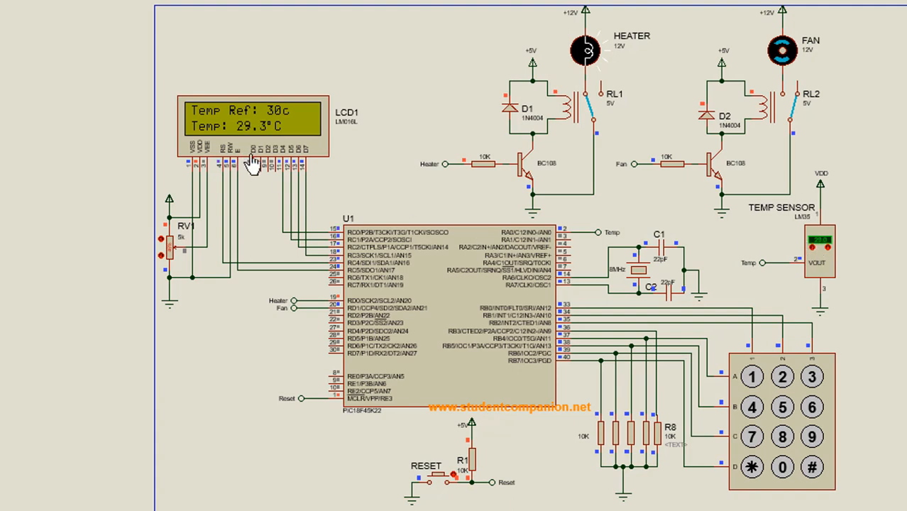
mouse_move(276, 142)
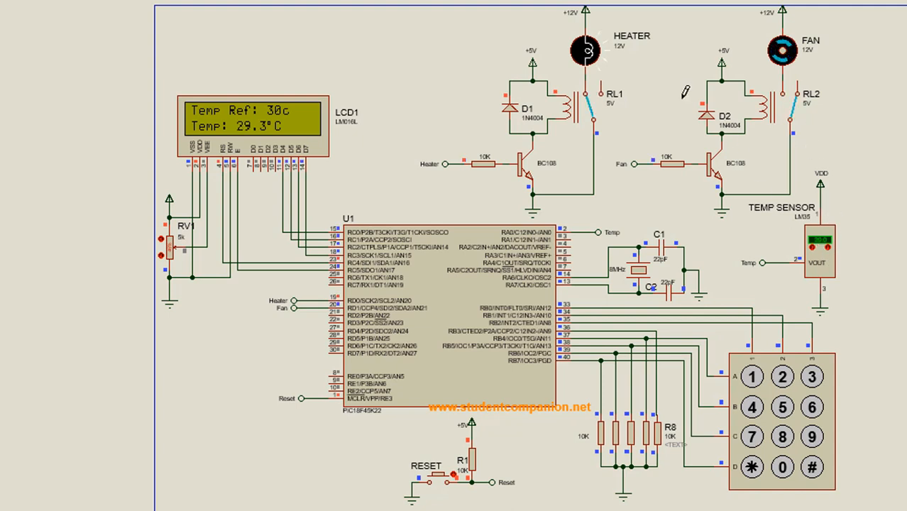
mouse_move(587, 57)
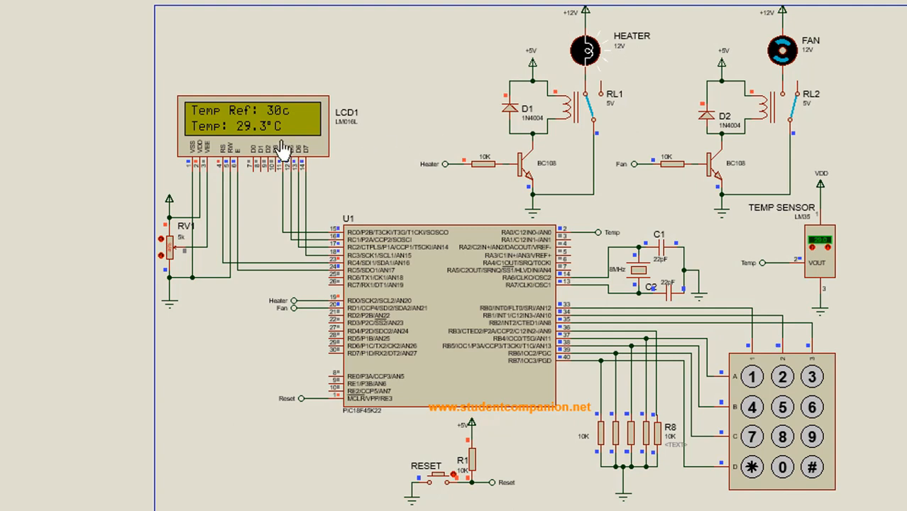
mouse_move(295, 128)
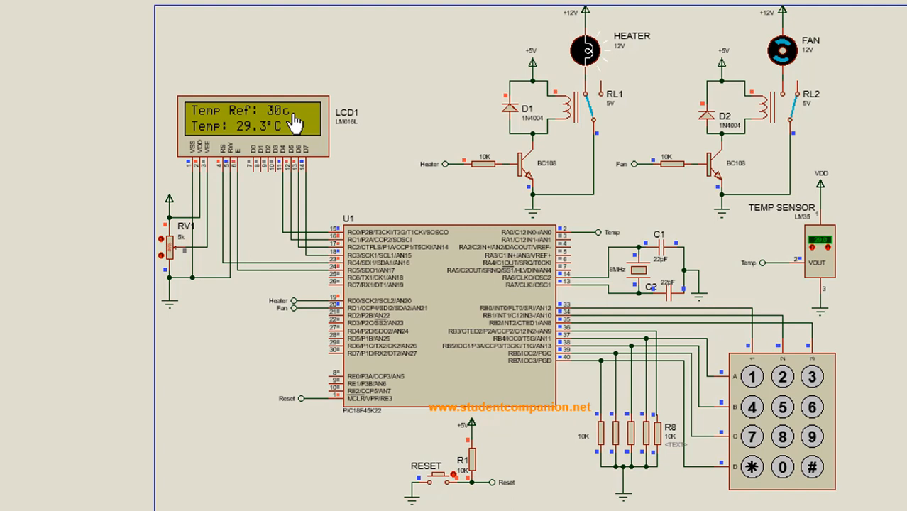
mouse_move(452, 273)
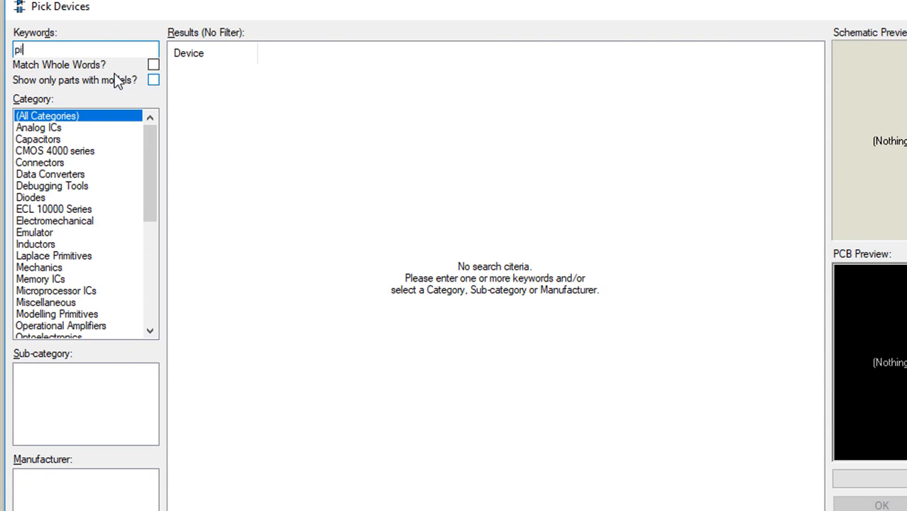
Pick the piezo SOUNDER device and place LS1 beside the PIC's port D
text(ez)
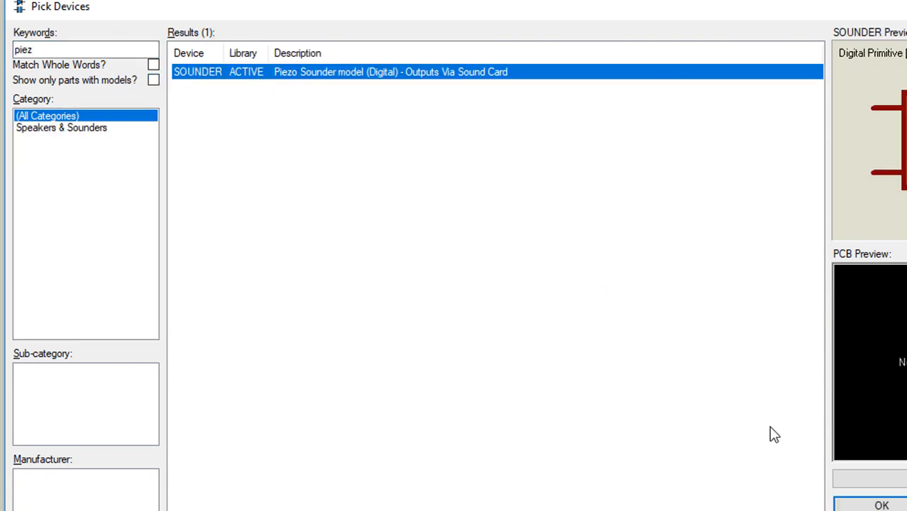
mouse_move(857, 505)
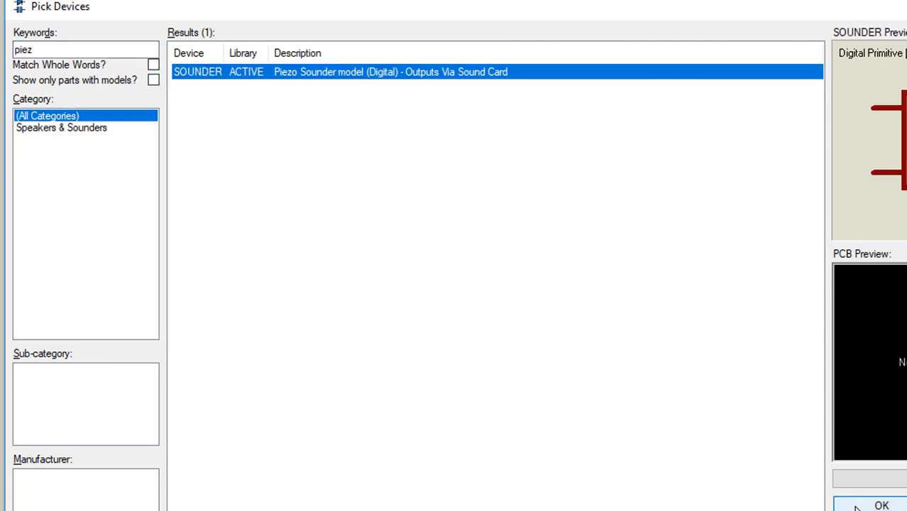
click(881, 505)
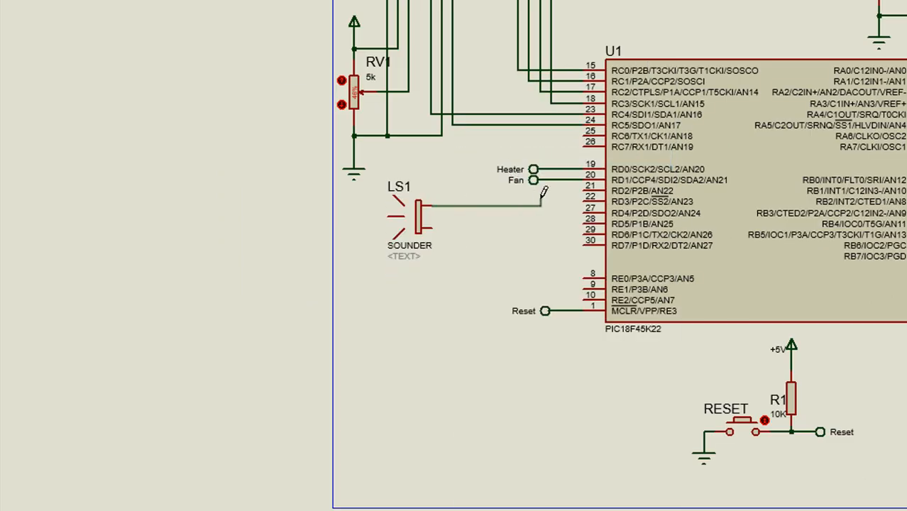
click(409, 213)
text(red)
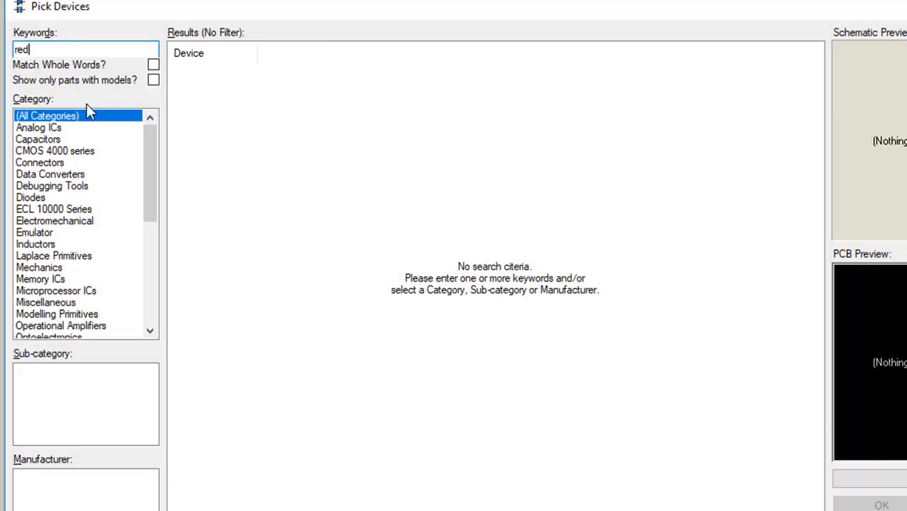
Place a red LED with 10K resistor and label the RD3 and resistor terminals LED
text(led)
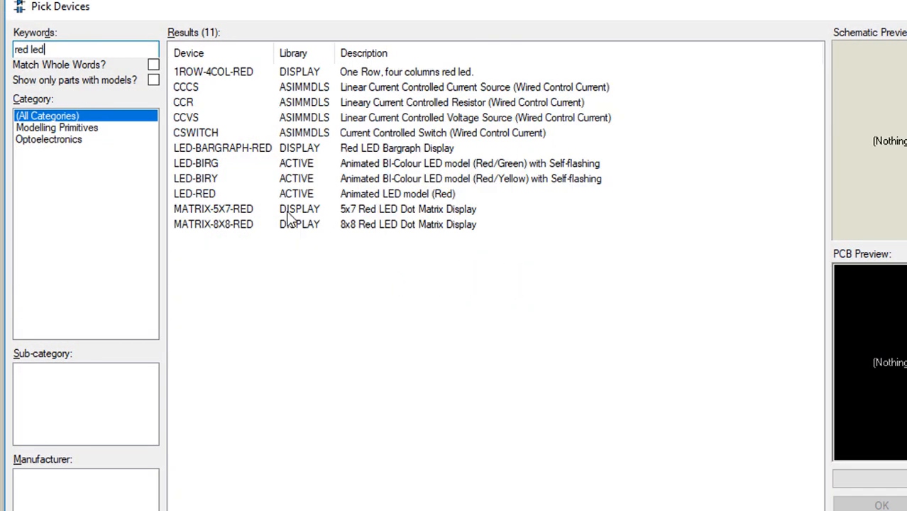
click(880, 504)
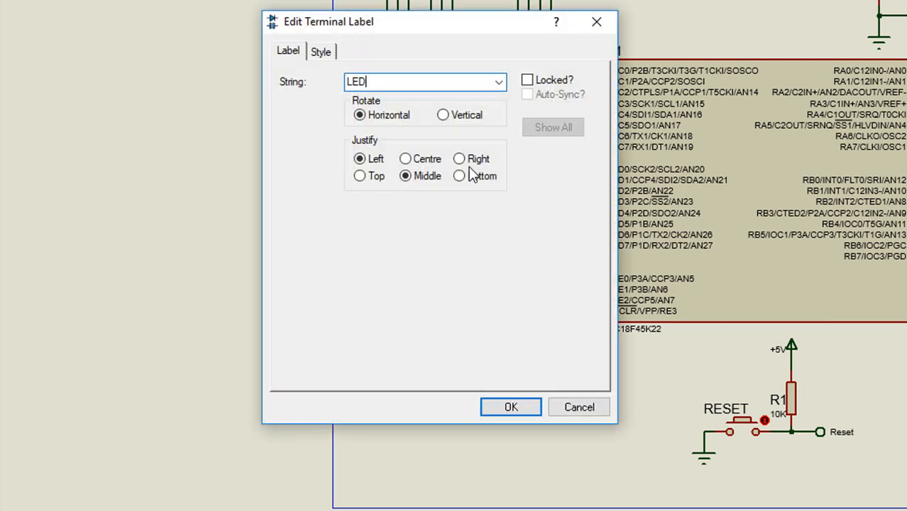
click(511, 406)
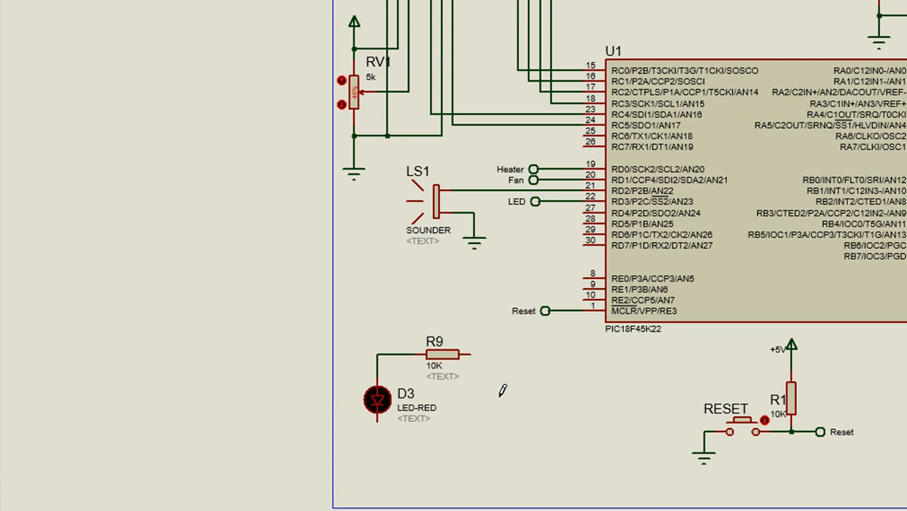
mouse_move(489, 355)
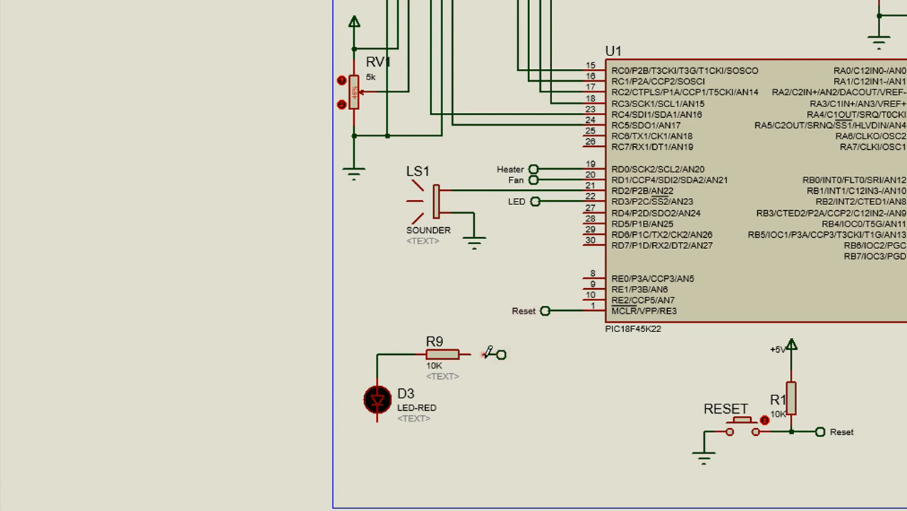
click(497, 355)
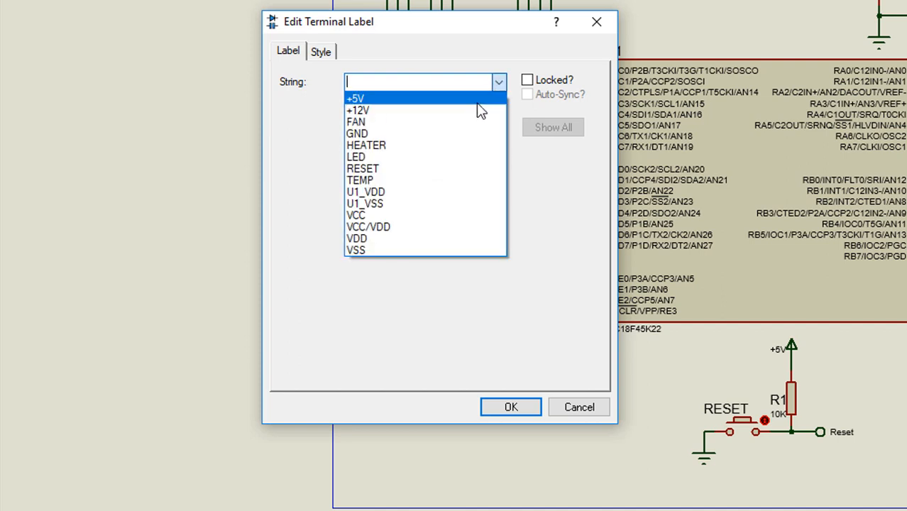
click(355, 156)
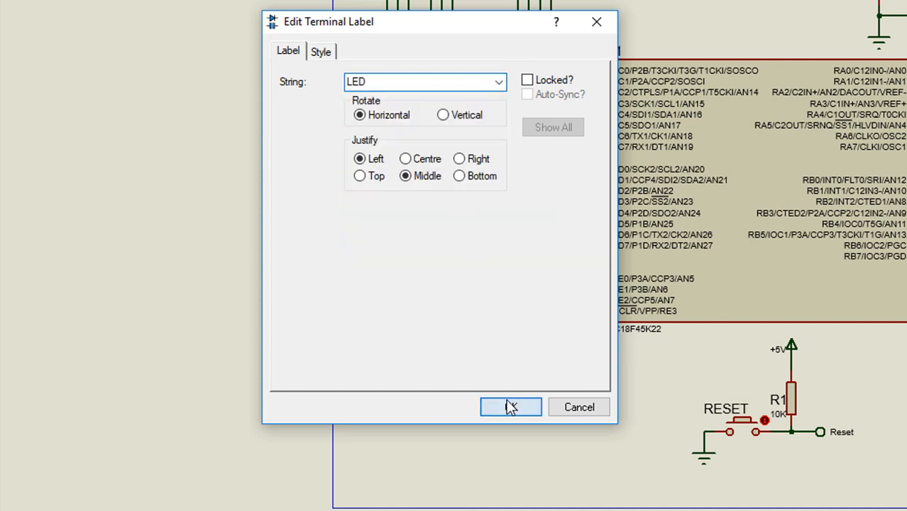
click(511, 406)
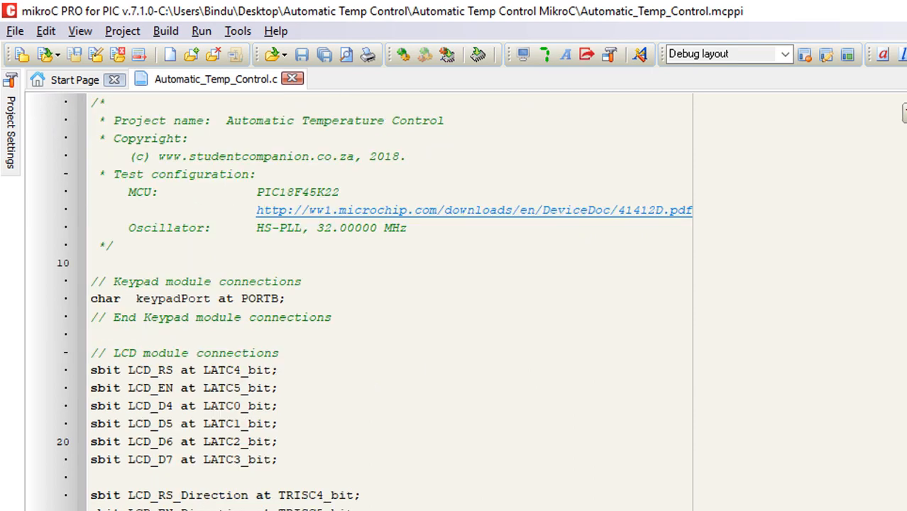
Add Sound_Init(&PORTD, 2); after Lcd_Init, commented as initializing RD2 for sound
scroll(down, 3)
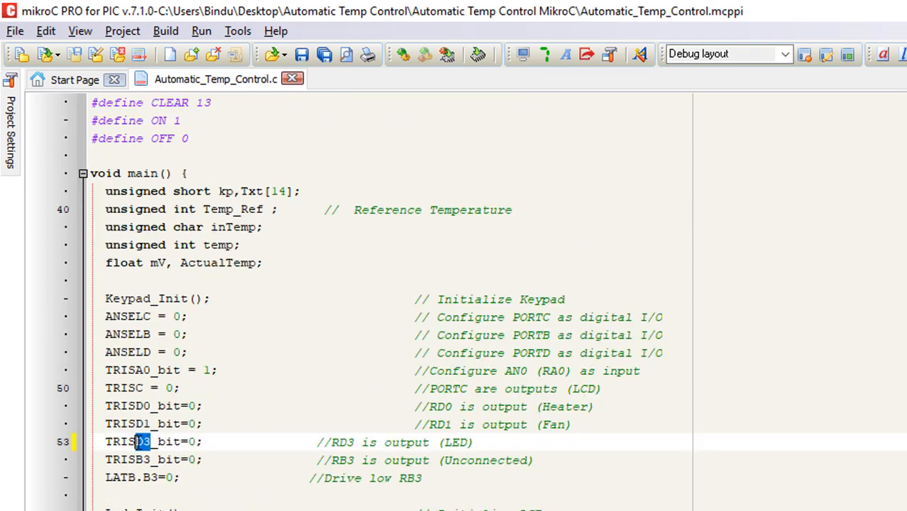
mouse_move(400, 443)
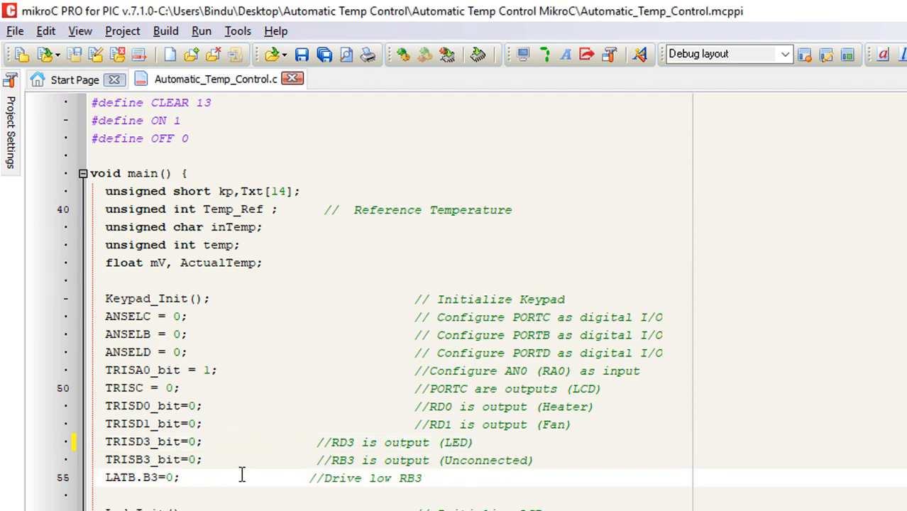
scroll(down, 3)
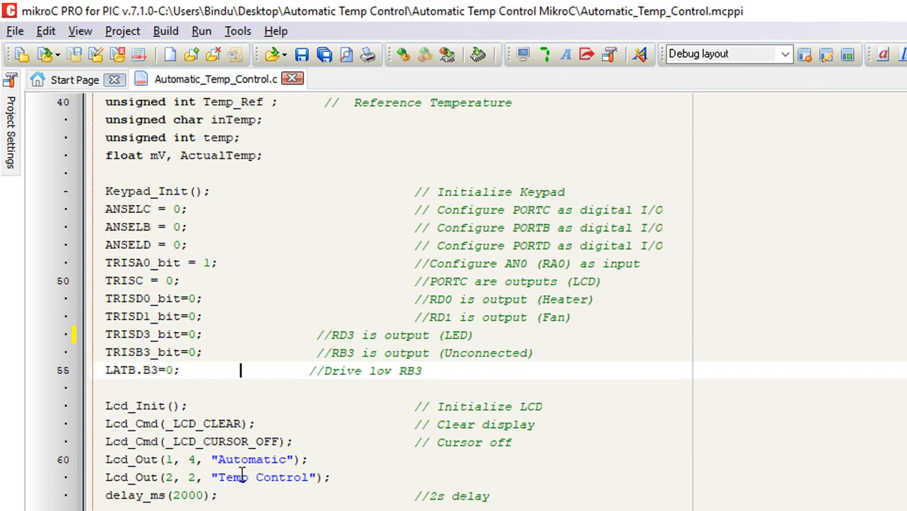
scroll(up, 3)
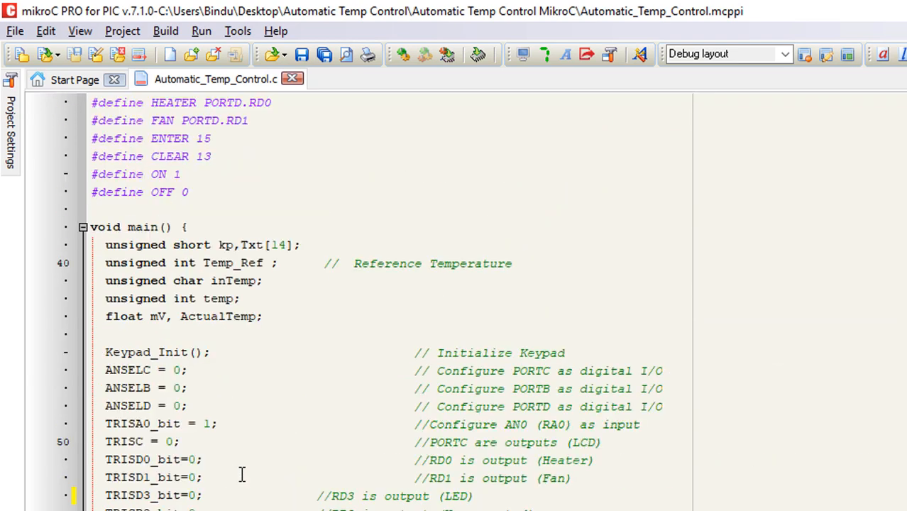
scroll(down, 3)
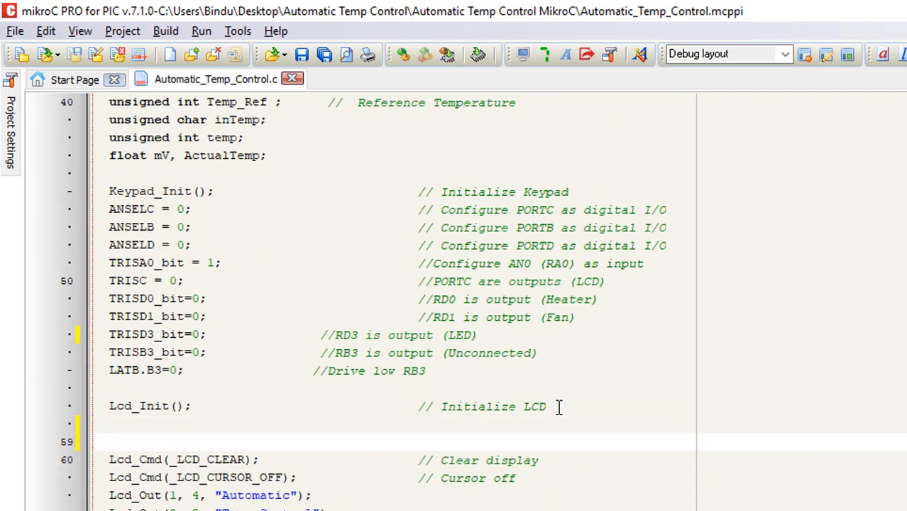
text(Sound_Init(&PORTD, 2);)
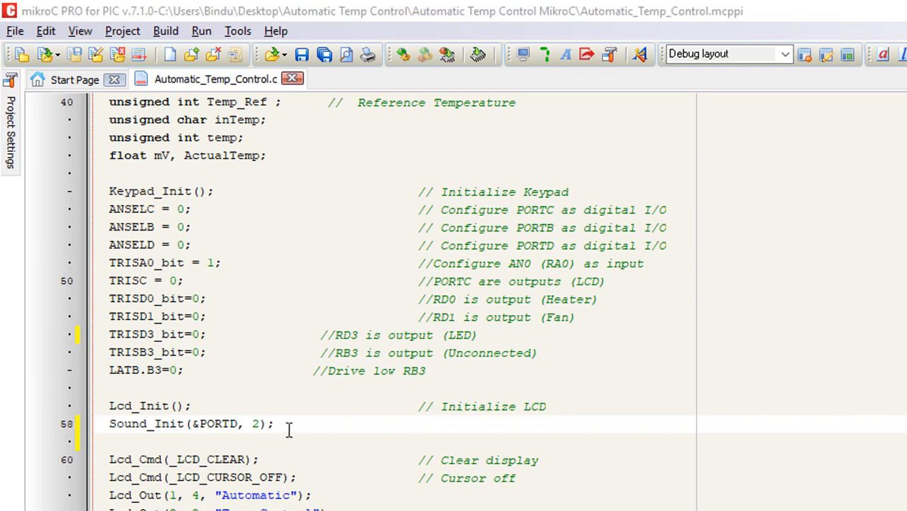
text(// Initialize the pin RD2 for playing sound)
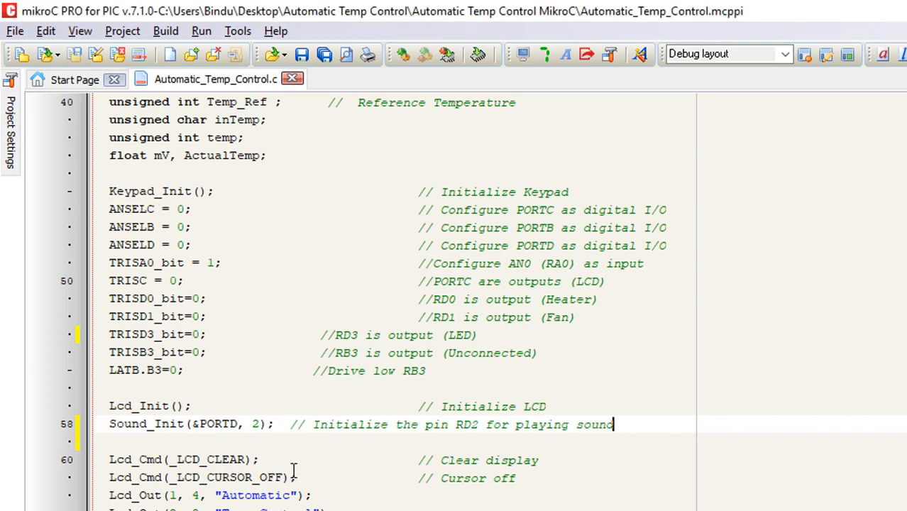
scroll(down, 3)
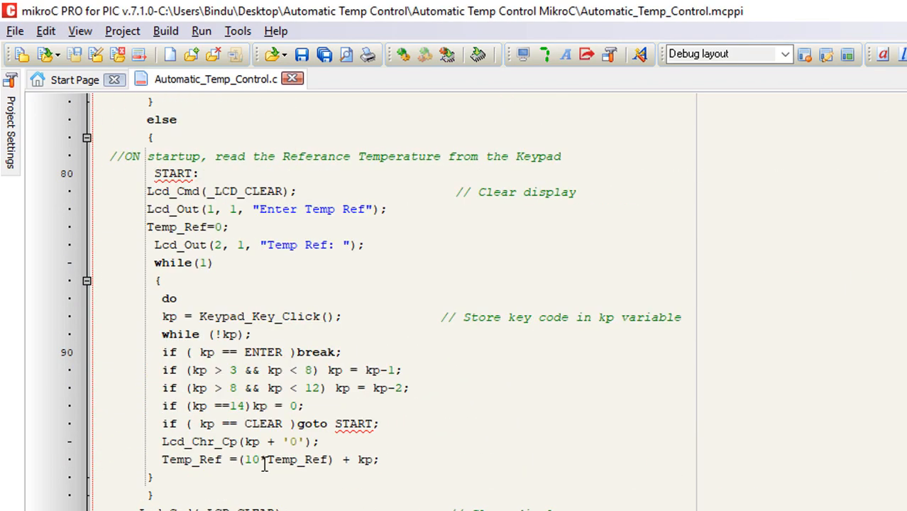
scroll(down, 3)
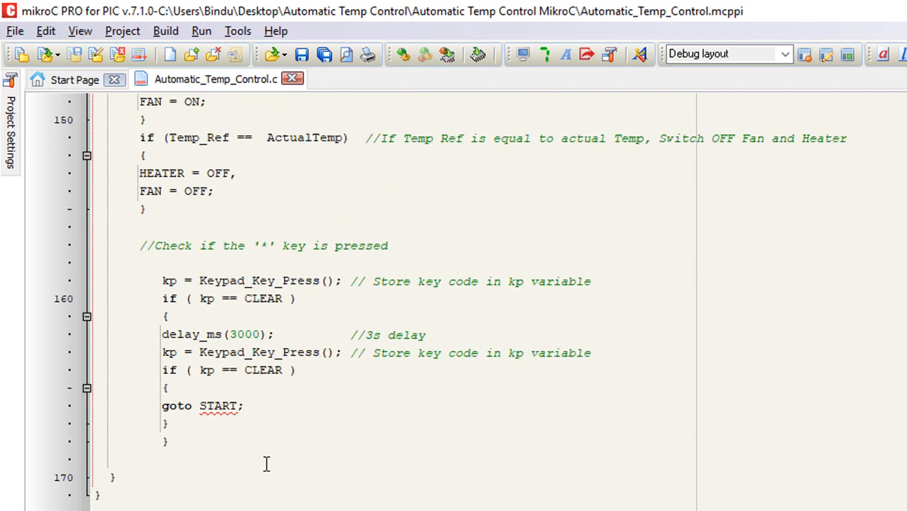
scroll(down, 3)
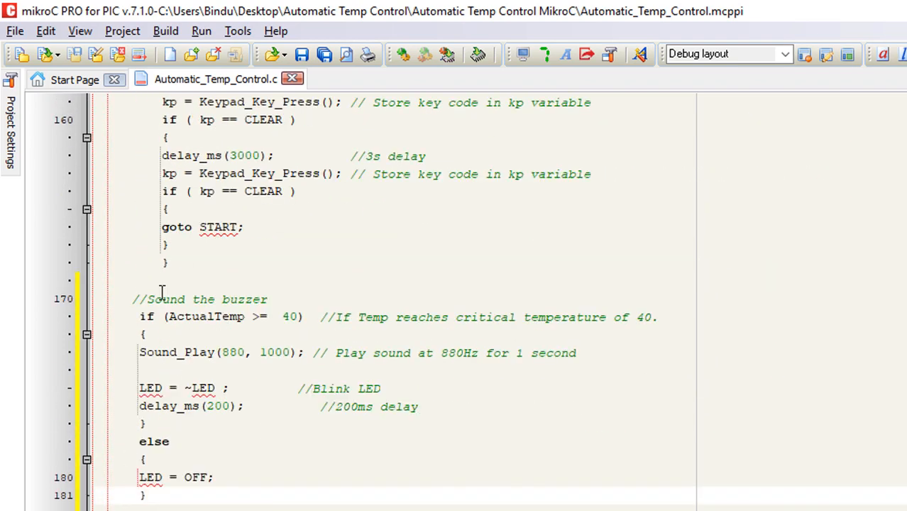
click(161, 281)
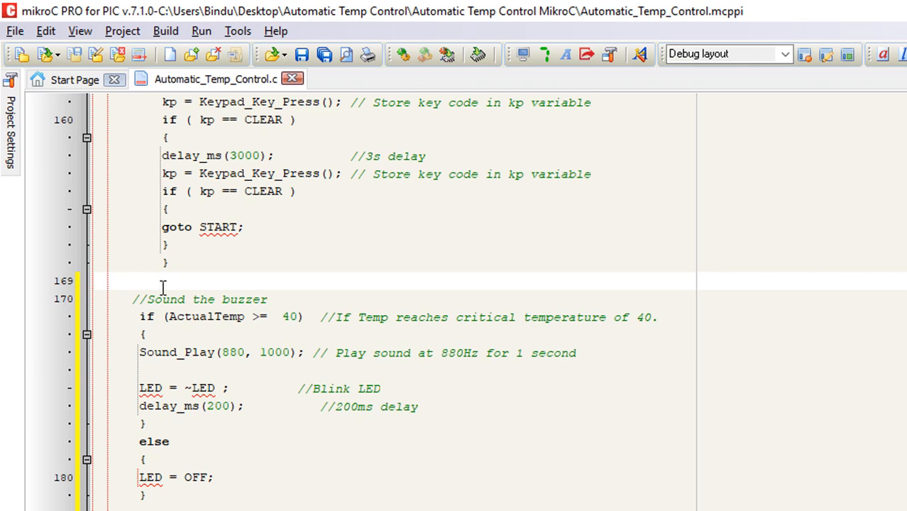
click(162, 281)
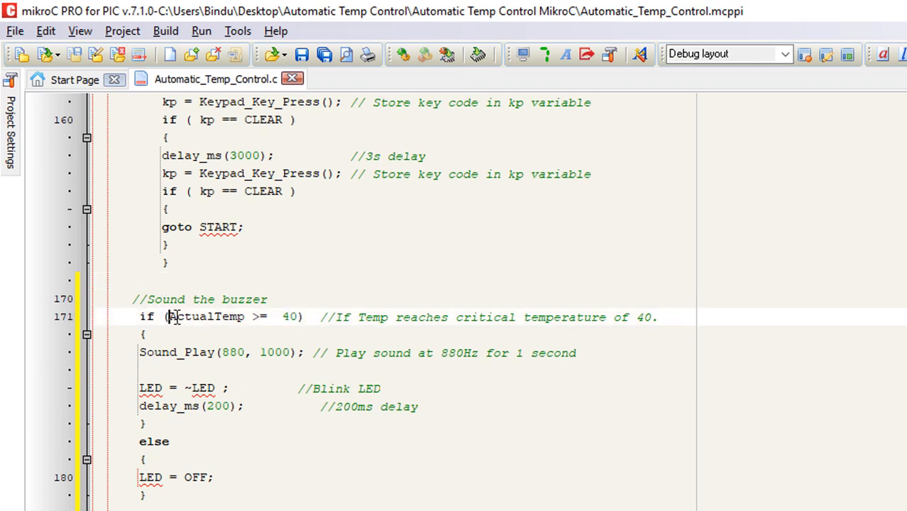
Change the Sound_Play comment to read 880Hz for 300ms instead of 1 second
double_click(206, 317)
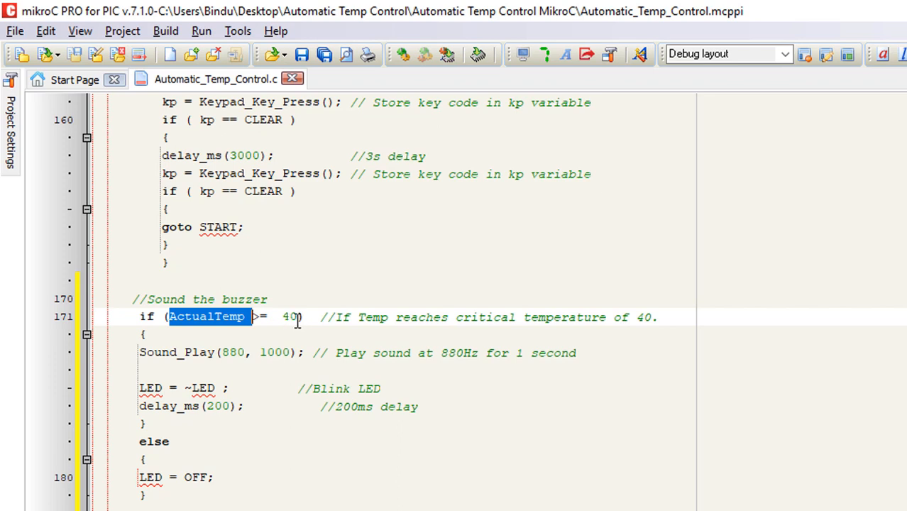
double_click(288, 316)
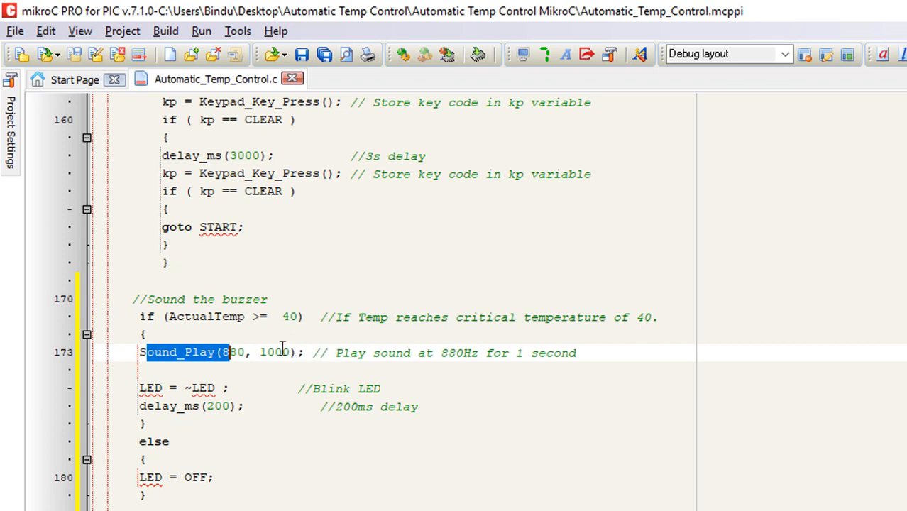
double_click(274, 352)
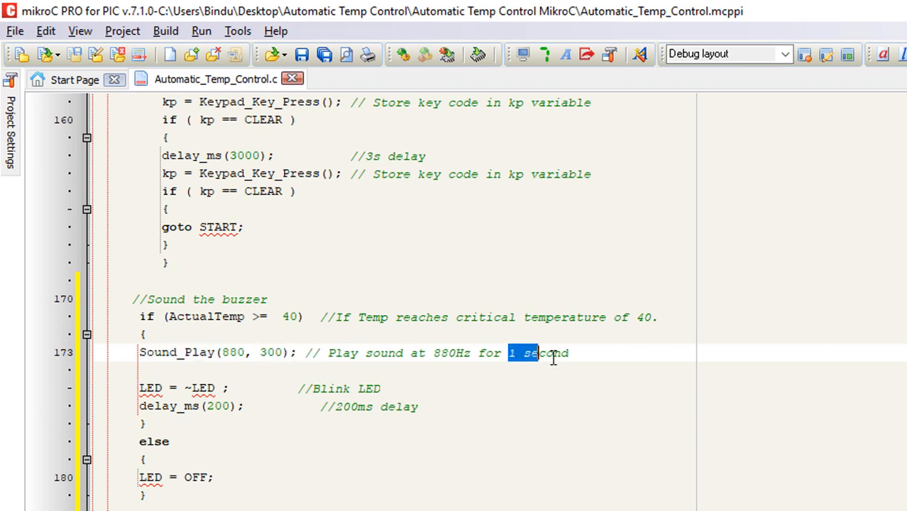
text(300m)
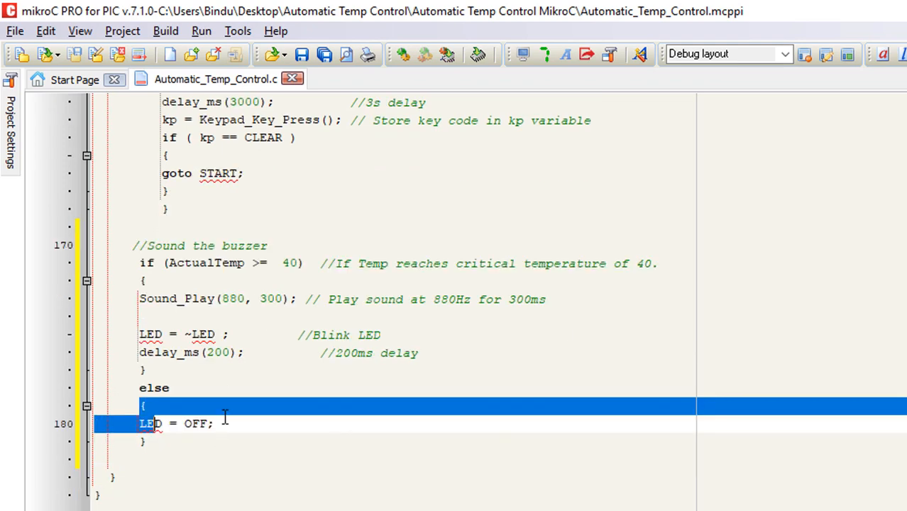
click(579, 423)
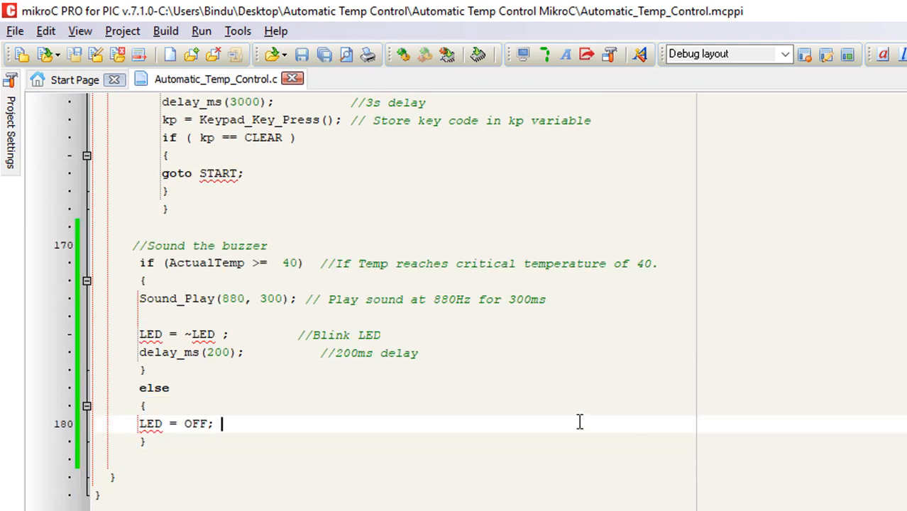
scroll(up, 3)
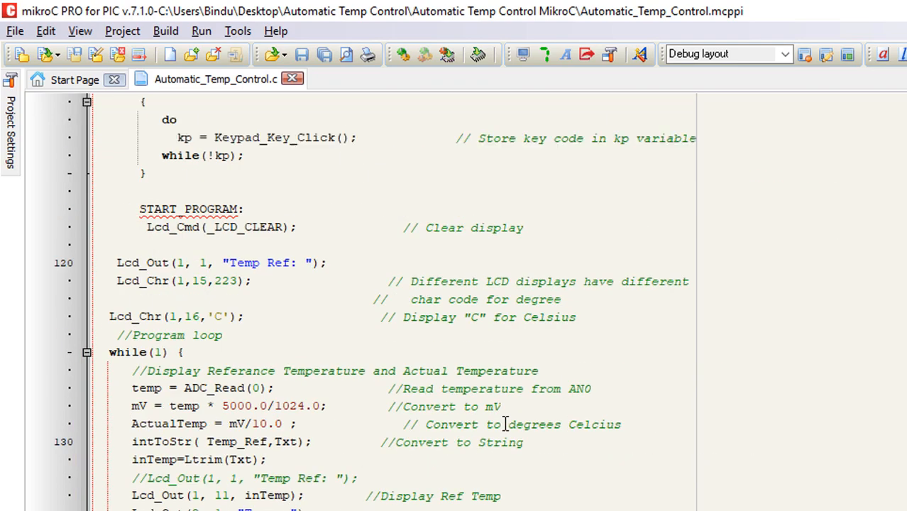
scroll(up, 3)
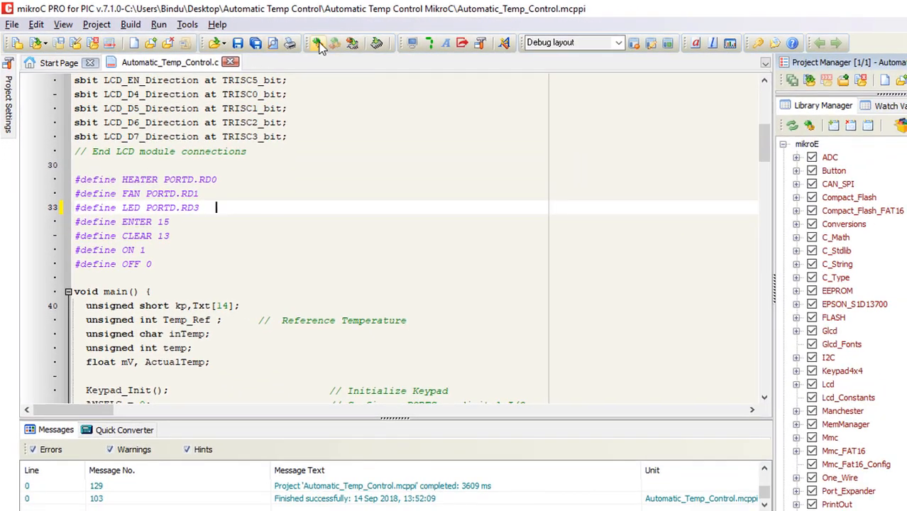
Build the Automatic_Temp_Control project and confirm it finished successfully
click(318, 42)
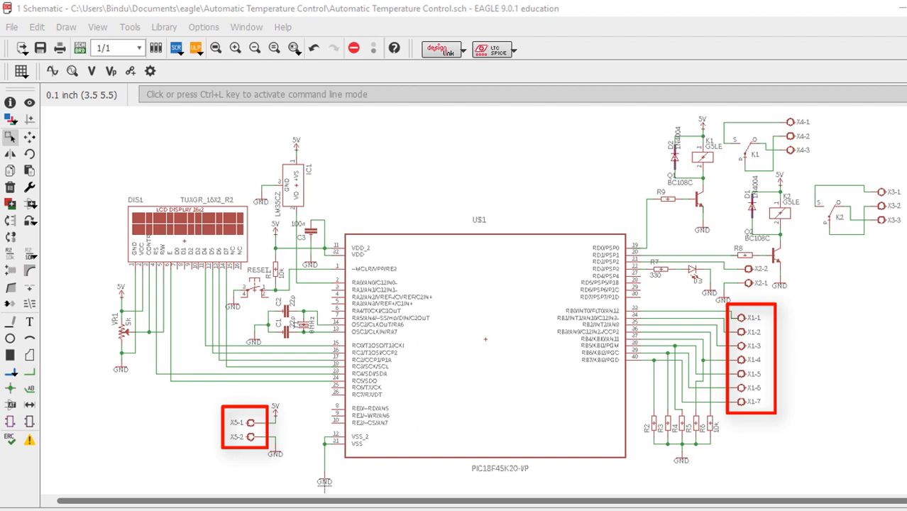
Switch from the schematic to the .brd board layout
click(80, 48)
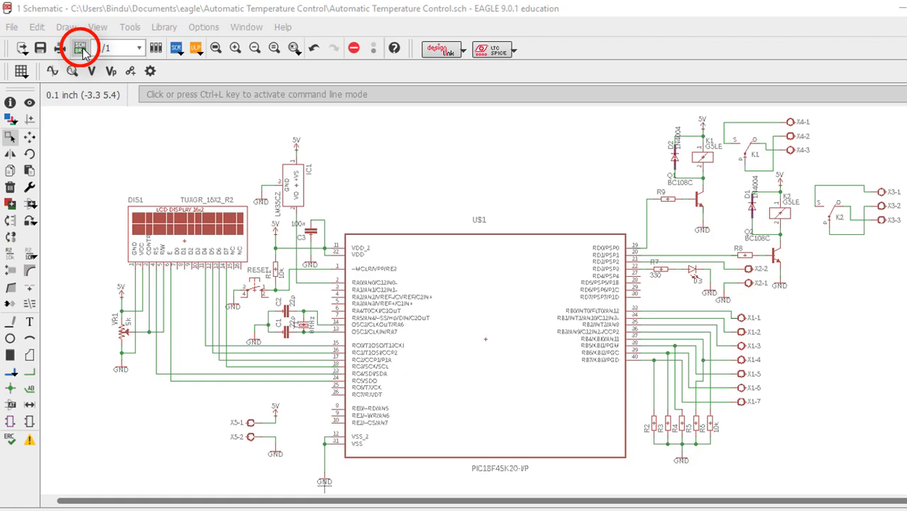
click(80, 48)
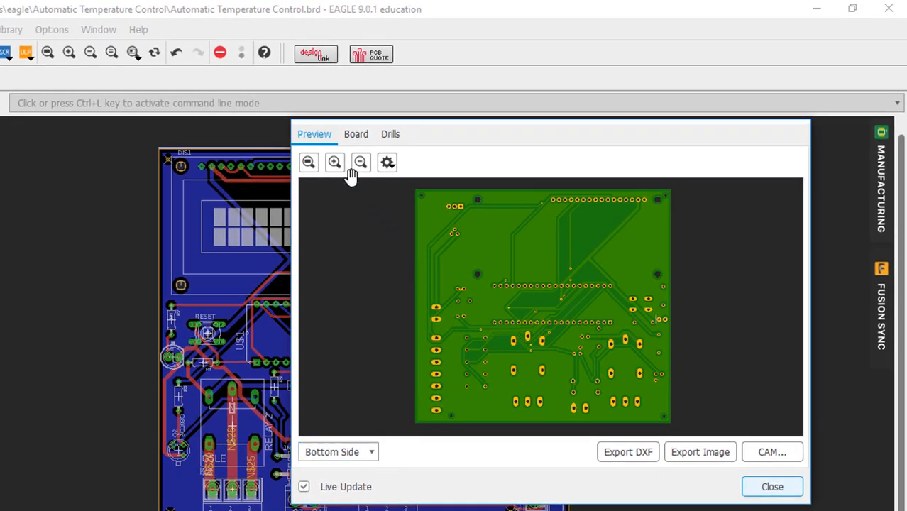
Zoom the manufacturing preview, switch to Top Side and inspect the relay section
click(335, 161)
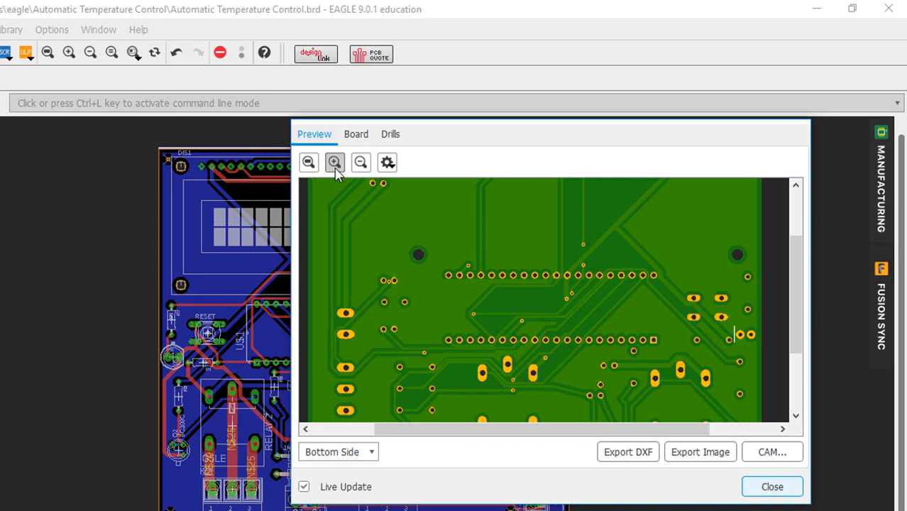
click(335, 162)
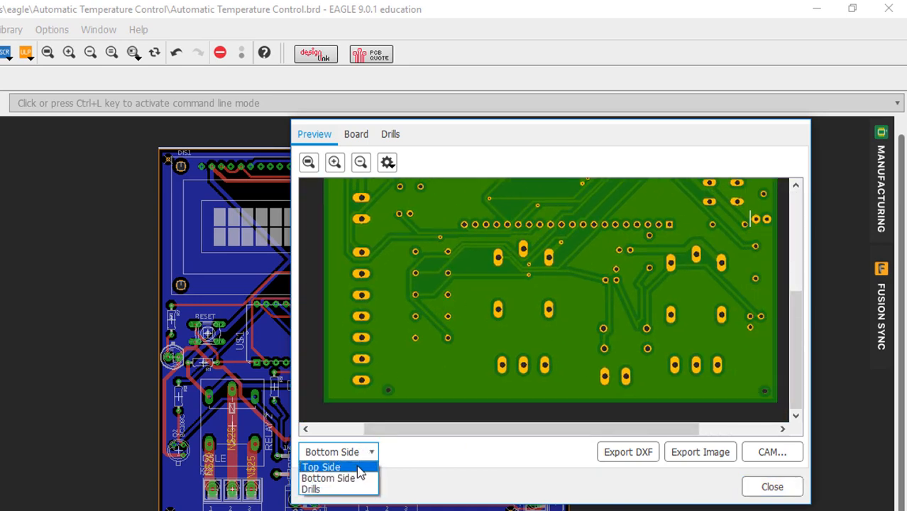
click(320, 465)
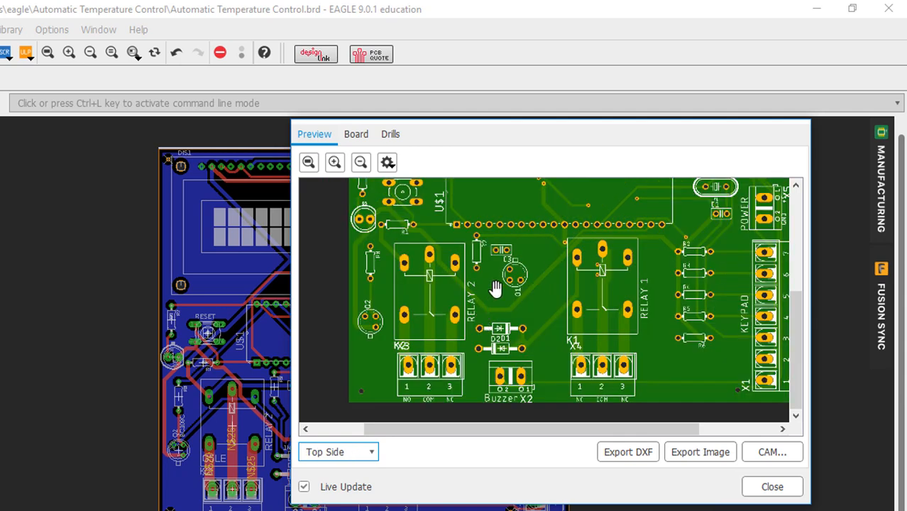
click(335, 162)
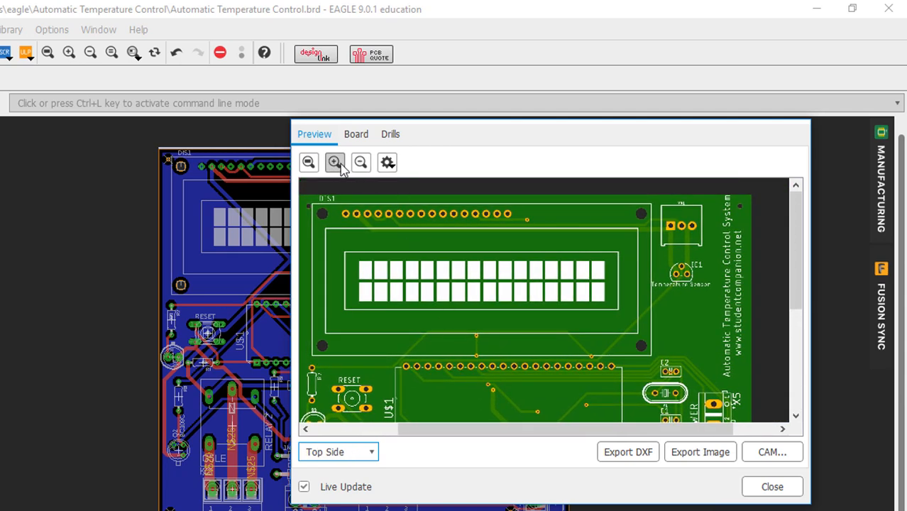
click(335, 162)
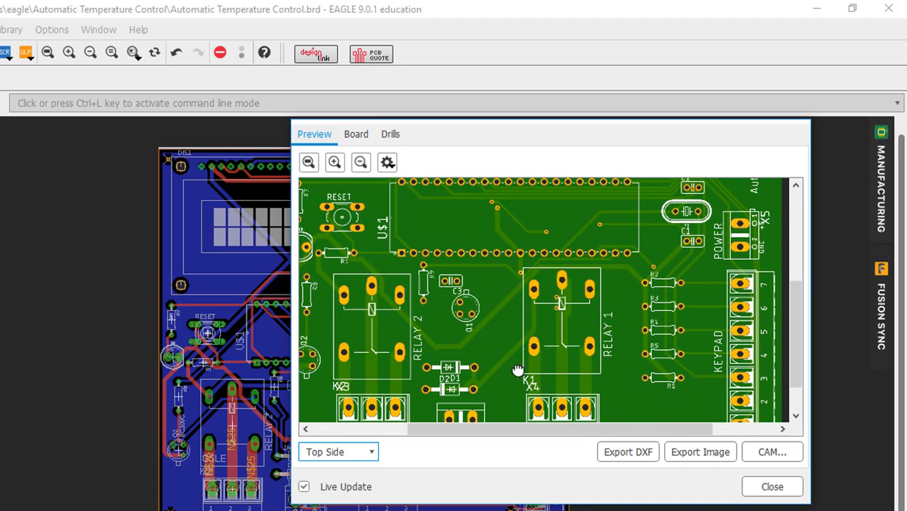
click(308, 162)
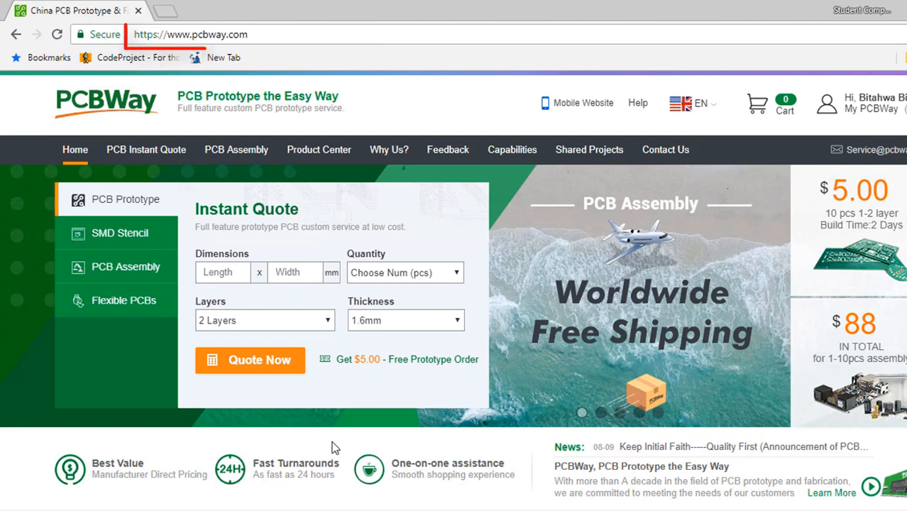
Go to the PCBWay home page with its Instant Quote form
click(190, 35)
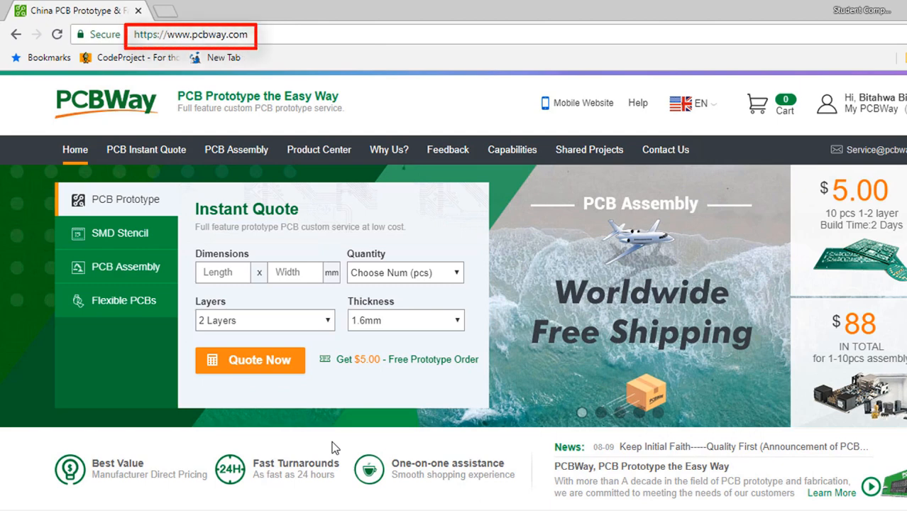
mouse_move(113, 159)
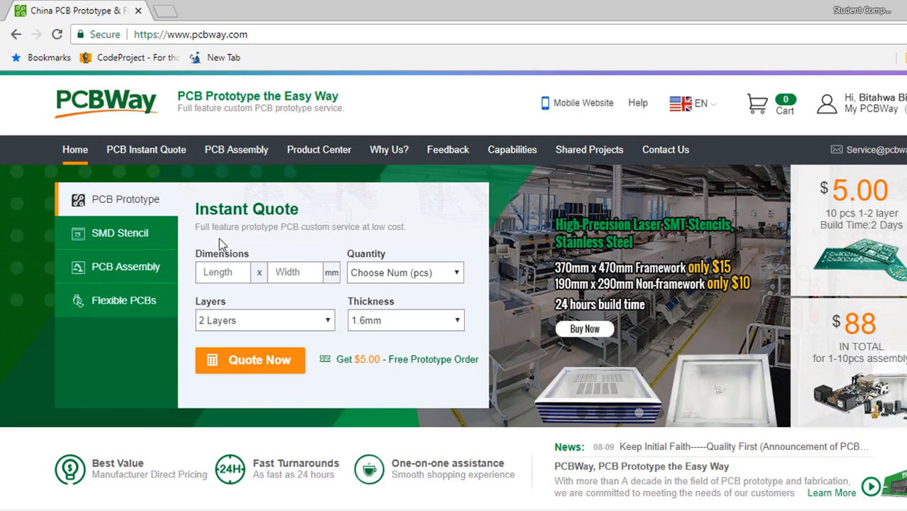
mouse_move(187, 394)
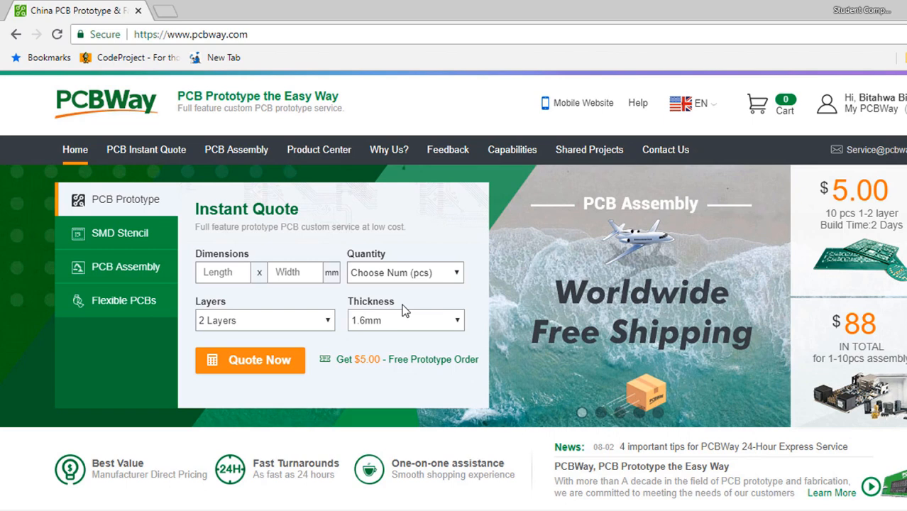
mouse_move(513, 266)
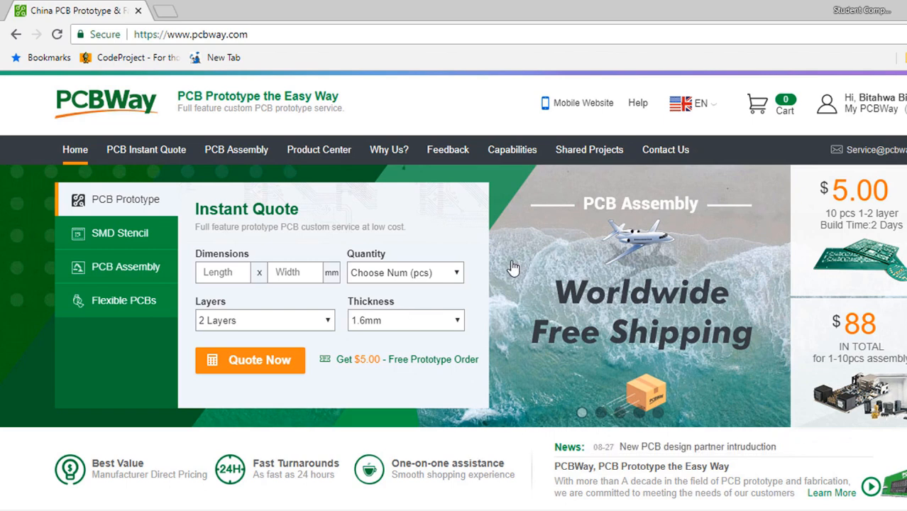
mouse_move(429, 219)
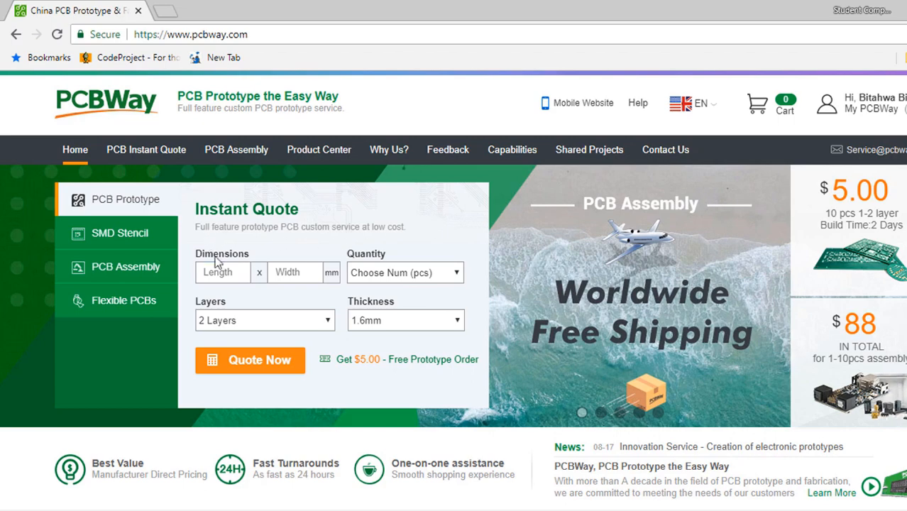
Quote a 60 x 54 mm, 10-piece, 2-layer, 1.6 mm board
text(6)
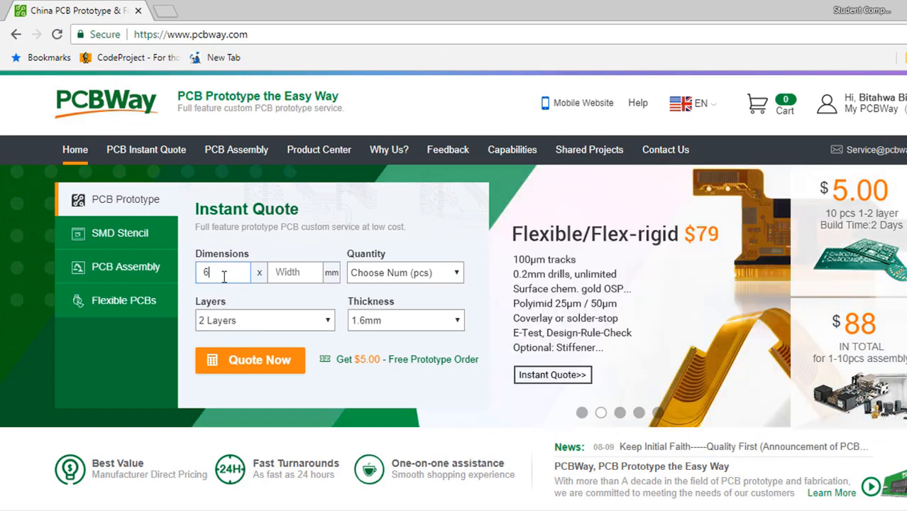
text(54)
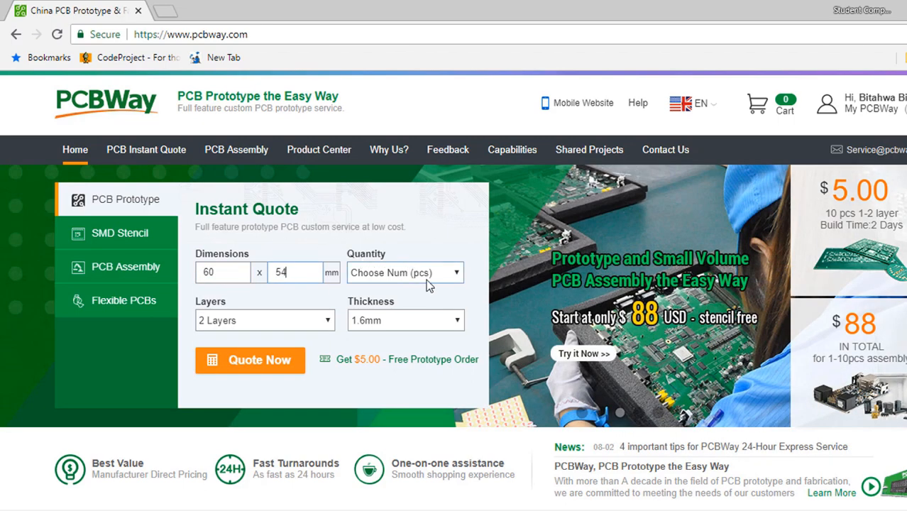
click(405, 273)
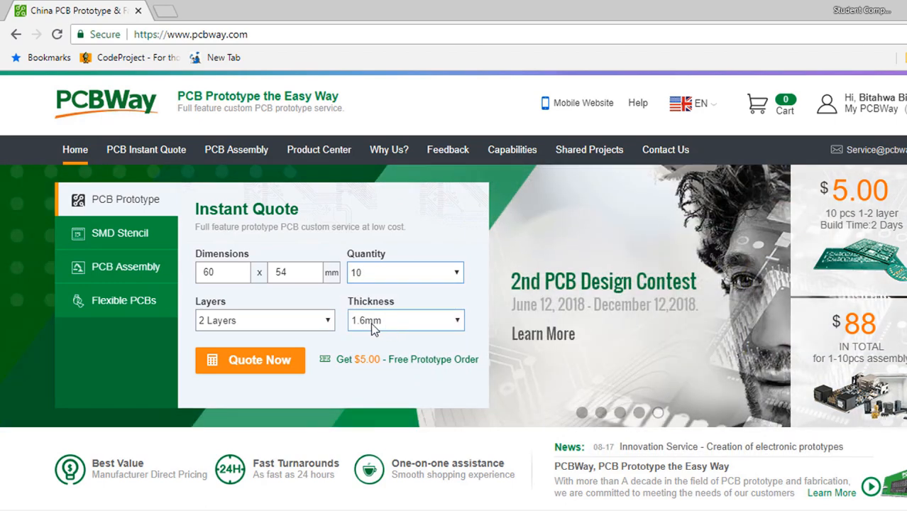
click(250, 360)
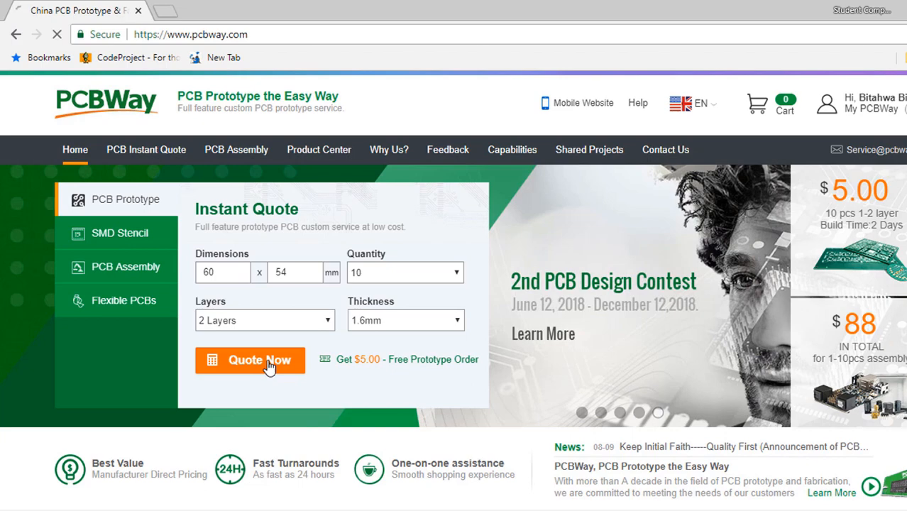
click(250, 360)
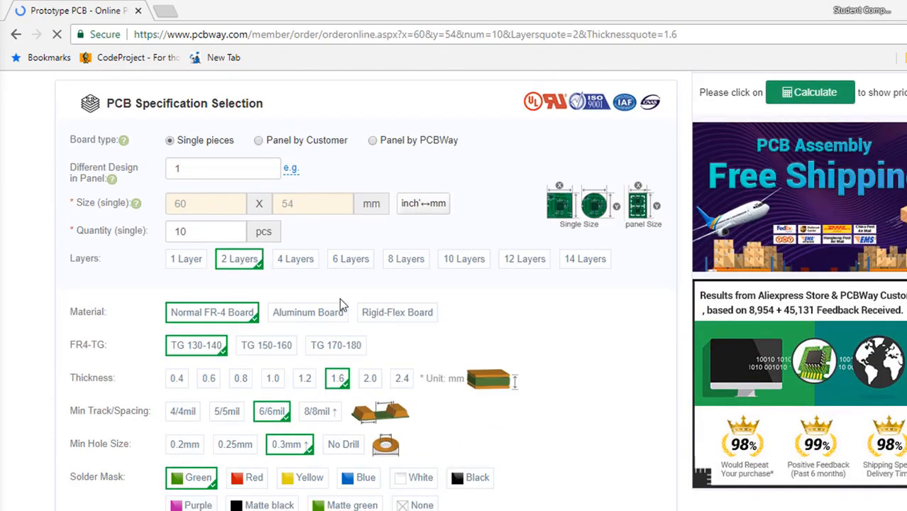
Calculate the price, add the board to cart with its Gerber .rar and submit the order
scroll(down, 3)
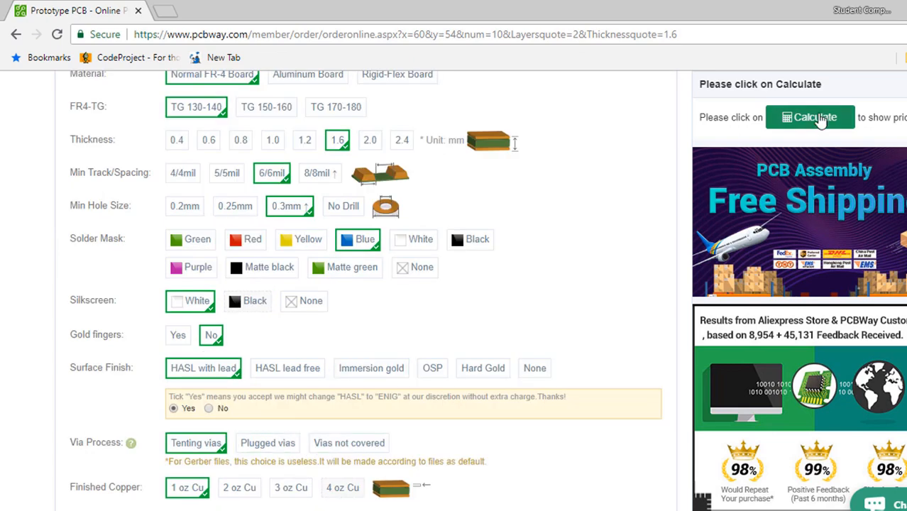
click(809, 117)
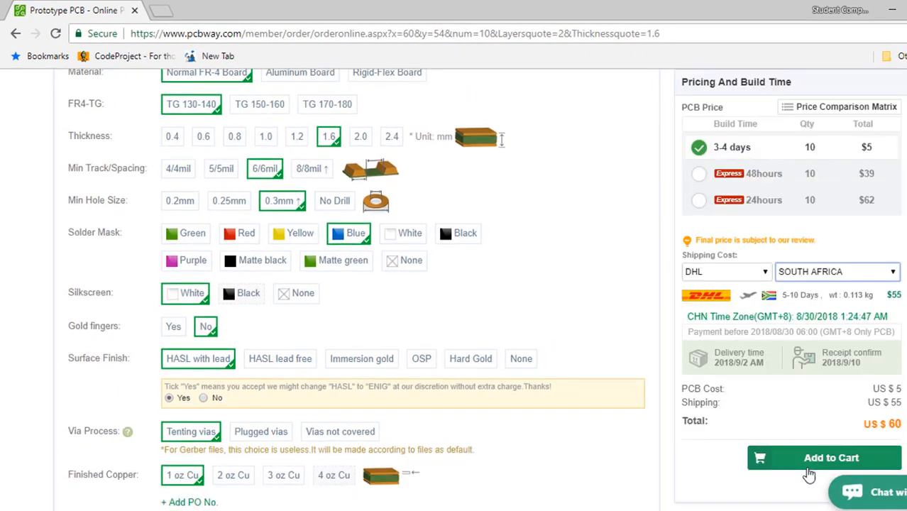
click(823, 457)
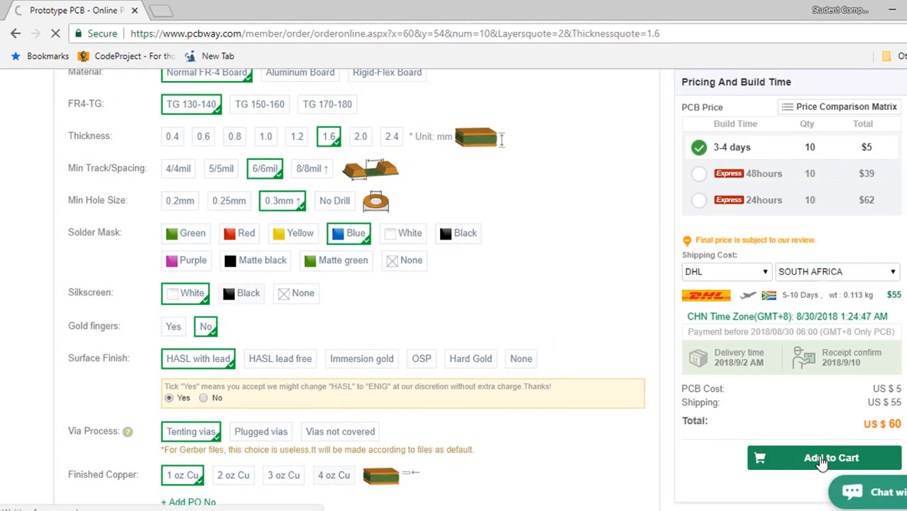
click(823, 457)
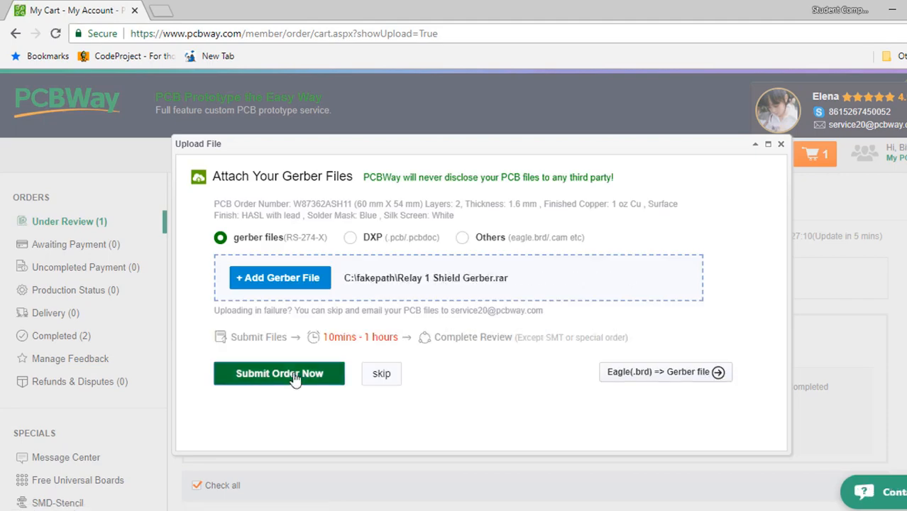
click(278, 373)
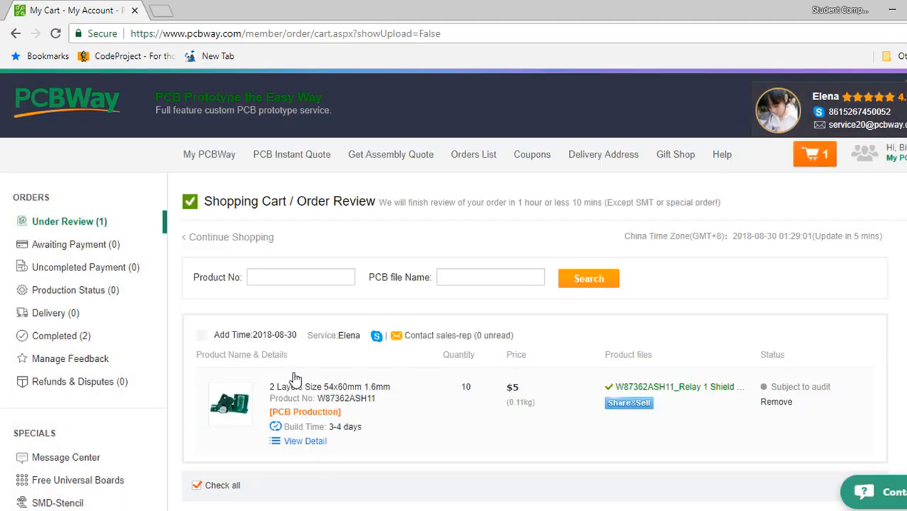